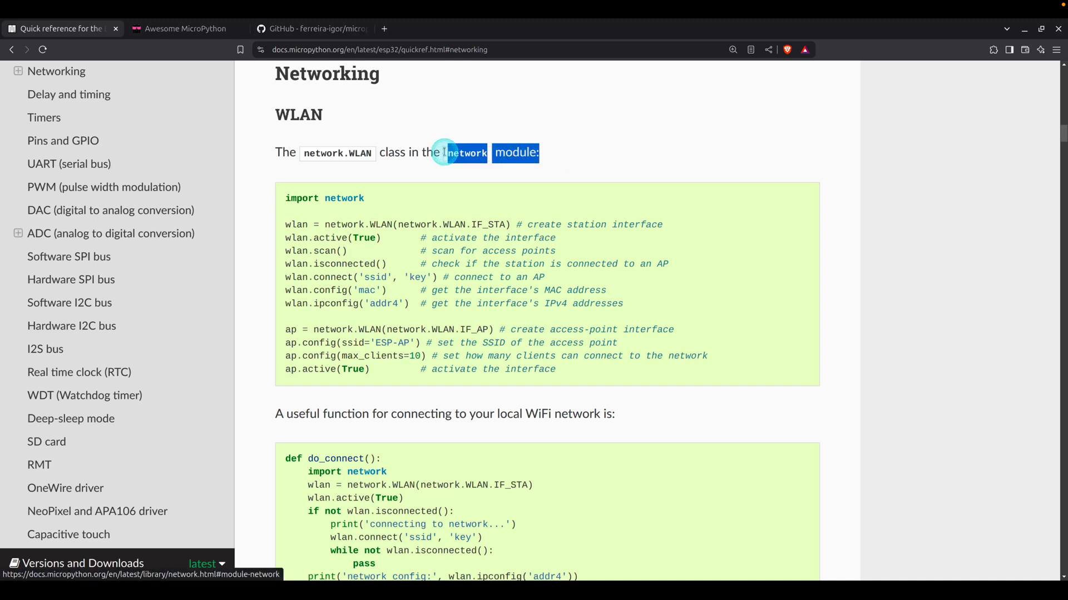
{"action": "mouse_move", "coordinate": [286, 231]}
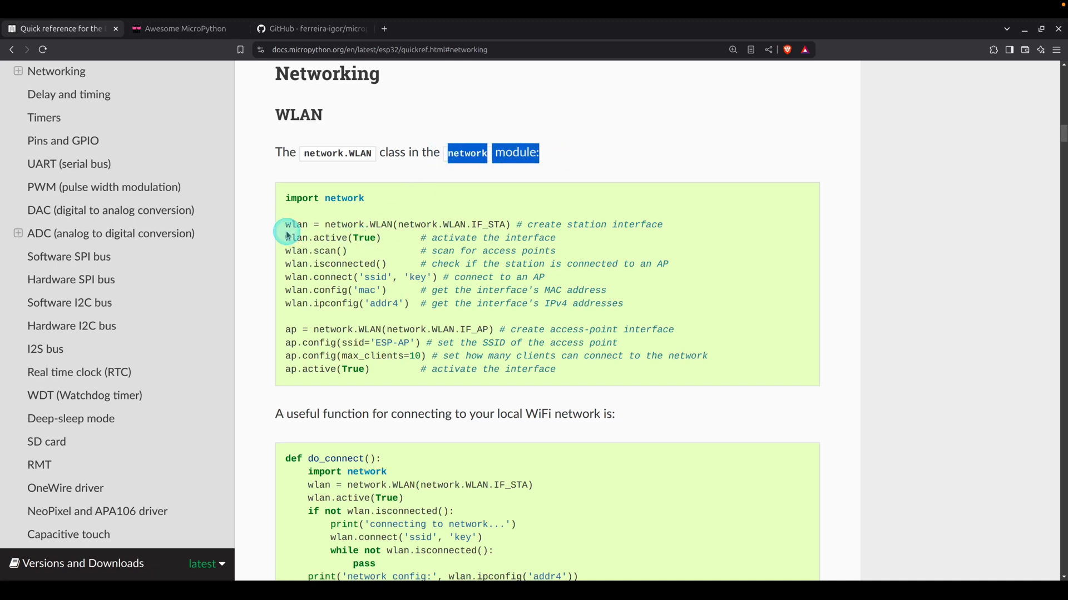
Step: Read the ESP32 WLAN station examples and the micropython-wifi_manager repo, then return to Thonny
{"action": "left_click_drag", "start_coordinate": [286, 224], "coordinate": [404, 294]}
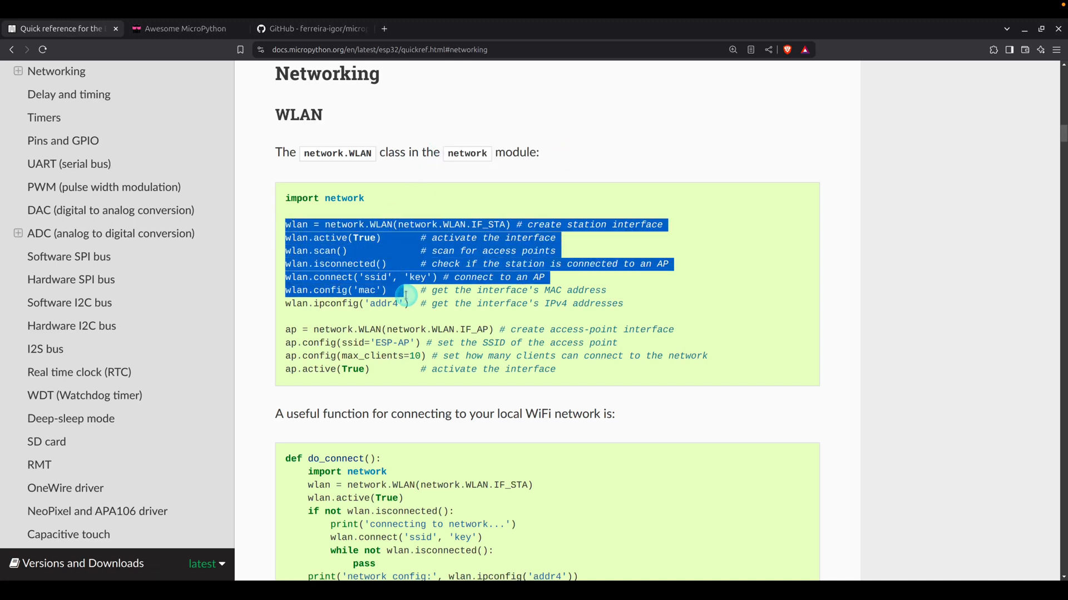
{"action": "left_click", "coordinate": [311, 29]}
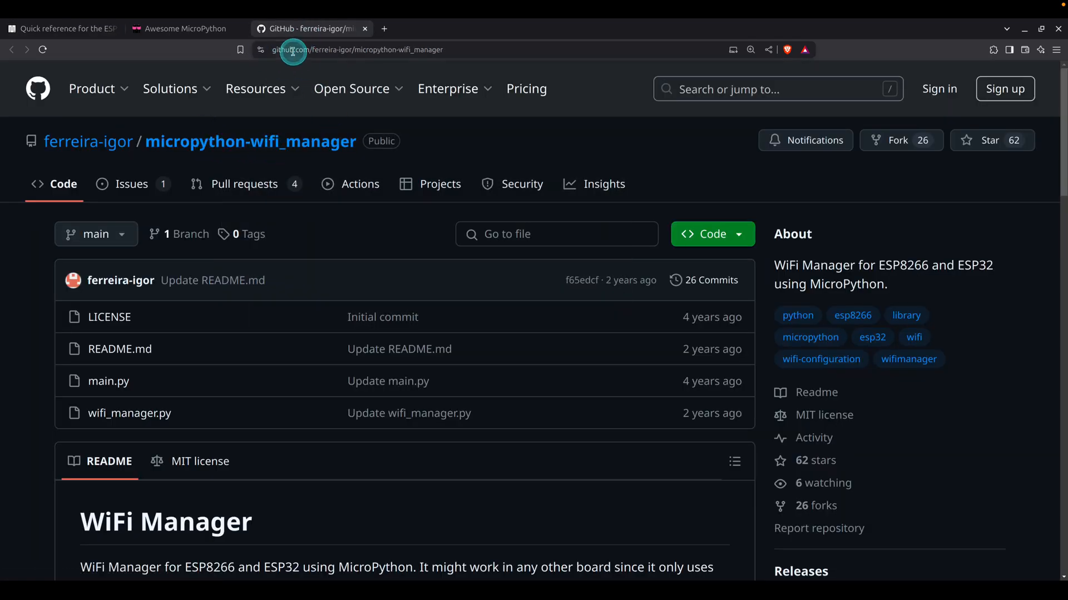
{"action": "mouse_move", "coordinate": [188, 41]}
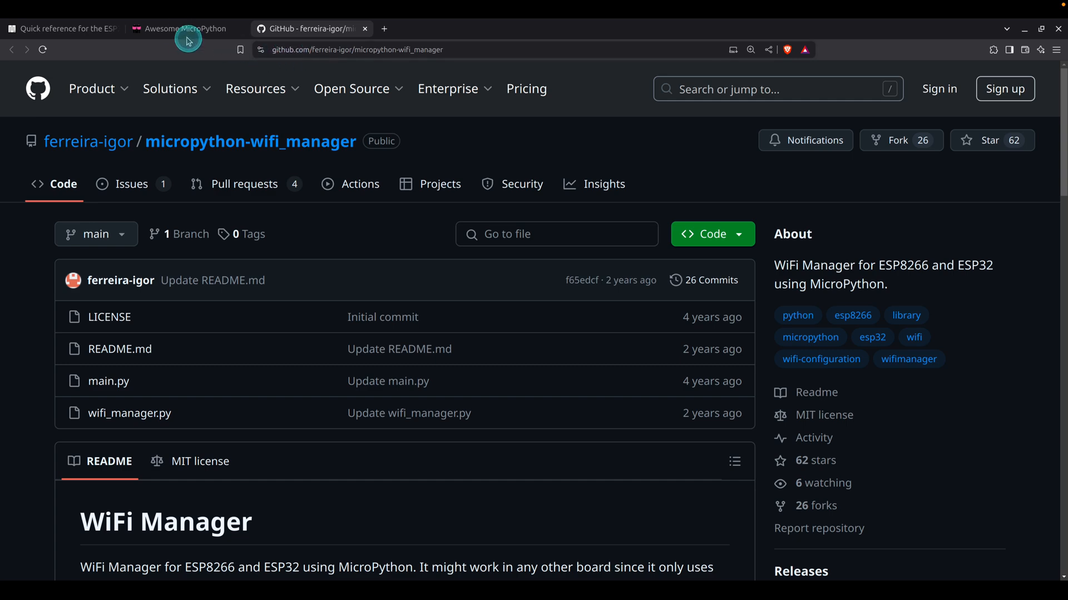
{"action": "left_click", "coordinate": [184, 29]}
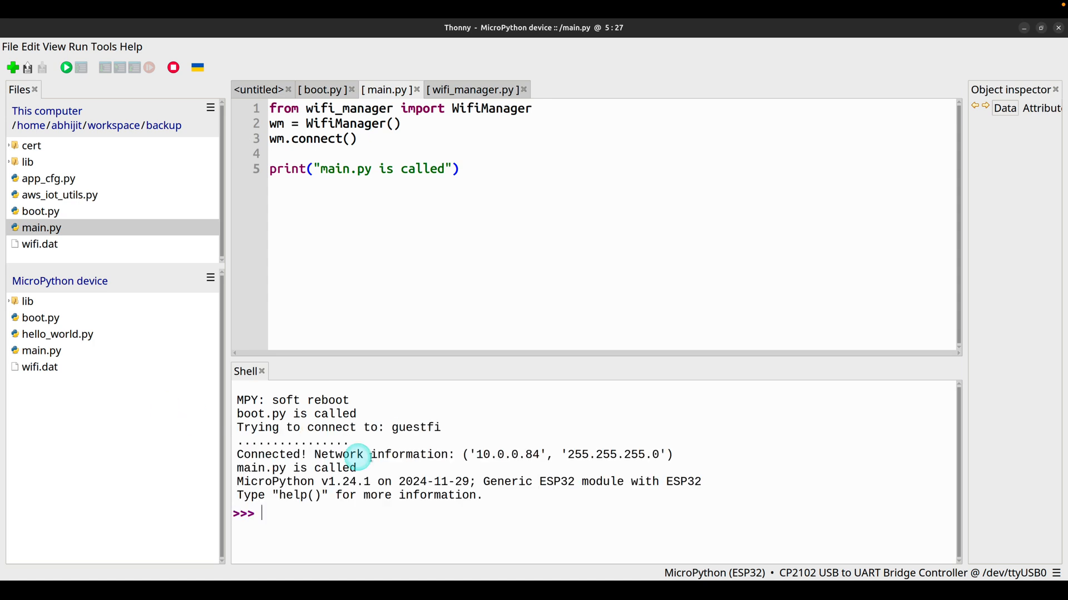
Step: Check the WiFi-connected Shell output, then show the quick reference's WebREPL section
{"action": "double_click", "coordinate": [510, 454]}
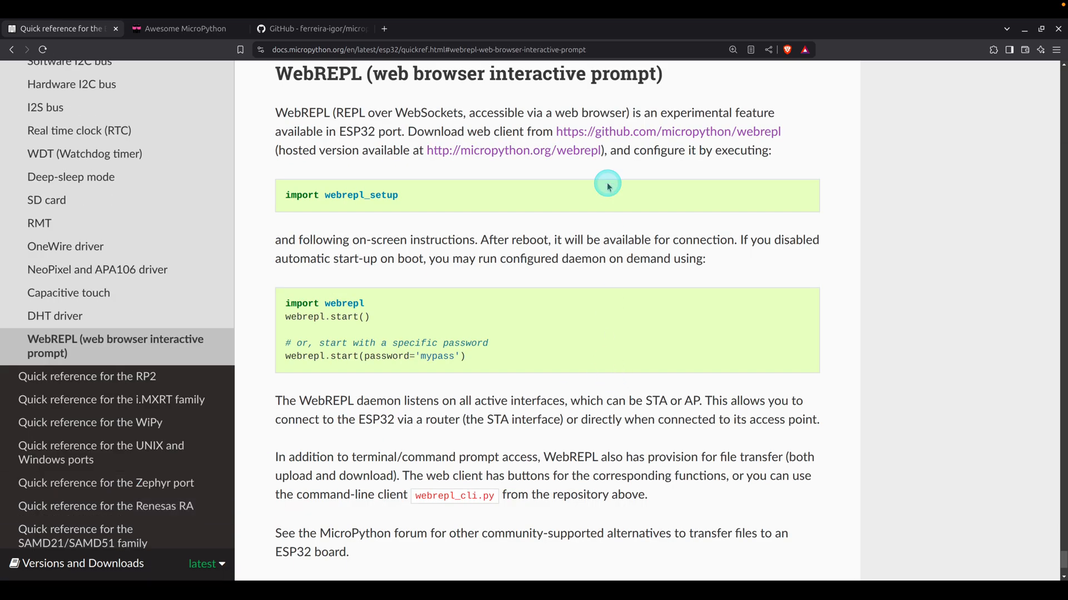
Step: Highlight 'Download web client' next to the github.com/micropython/webrepl link
{"action": "double_click", "coordinate": [349, 113]}
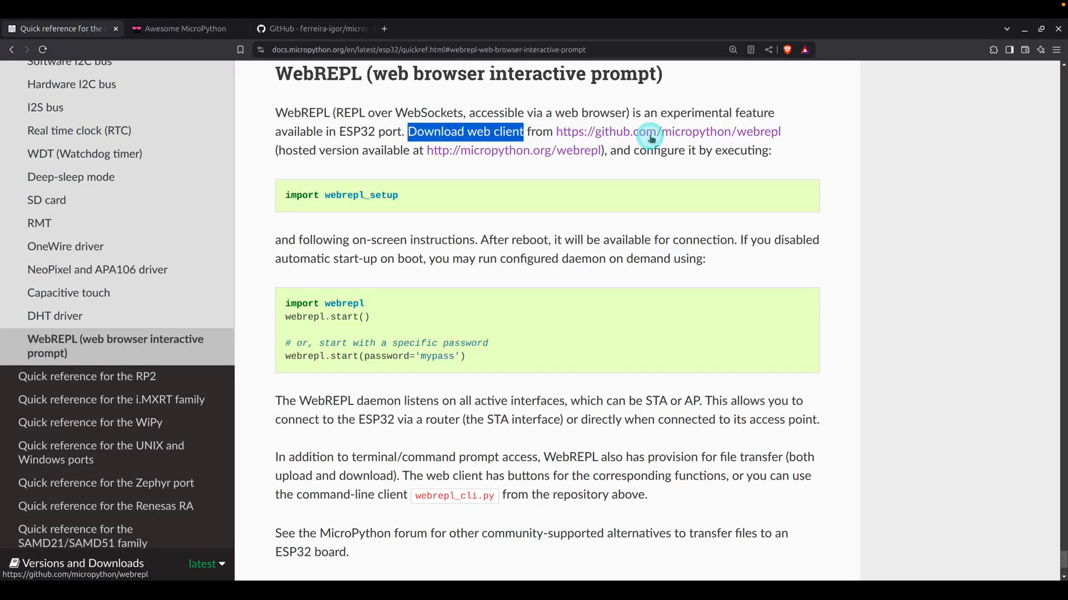
Step: Open the micropython/webrepl repo, read its README notes, and open micropython.org/webrepl
{"action": "left_click", "coordinate": [667, 131]}
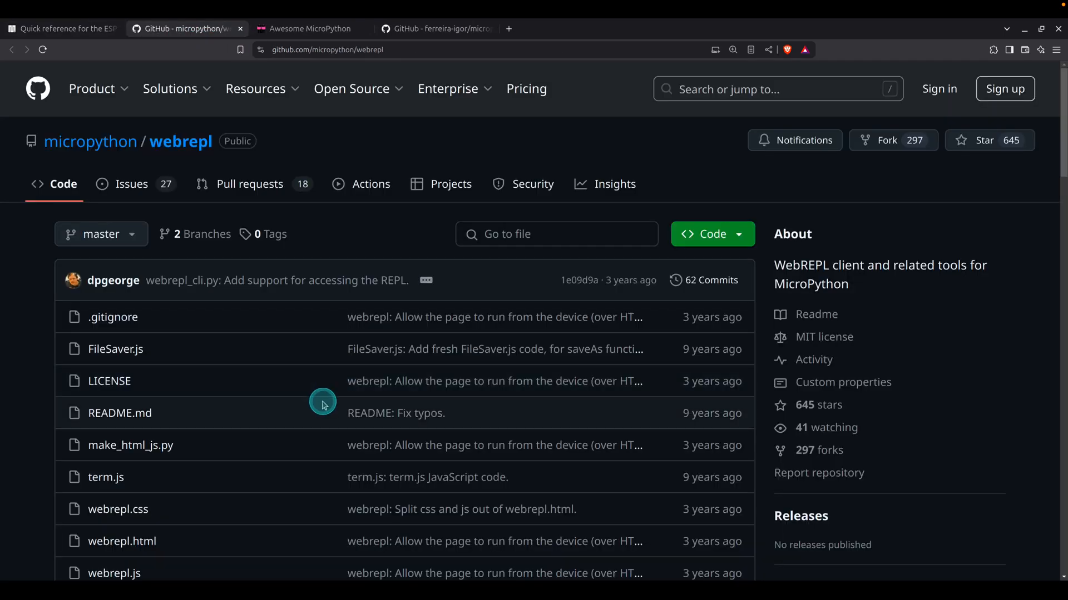
{"action": "scroll", "scroll_direction": "down", "scroll_amount": 3}
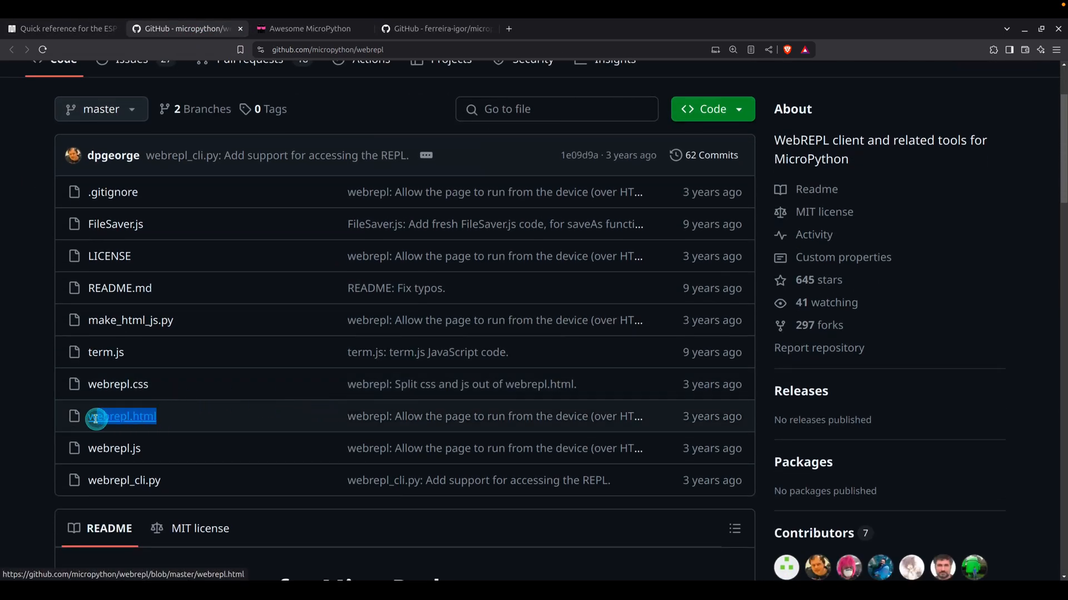
{"action": "scroll", "scroll_direction": "down", "scroll_amount": 3}
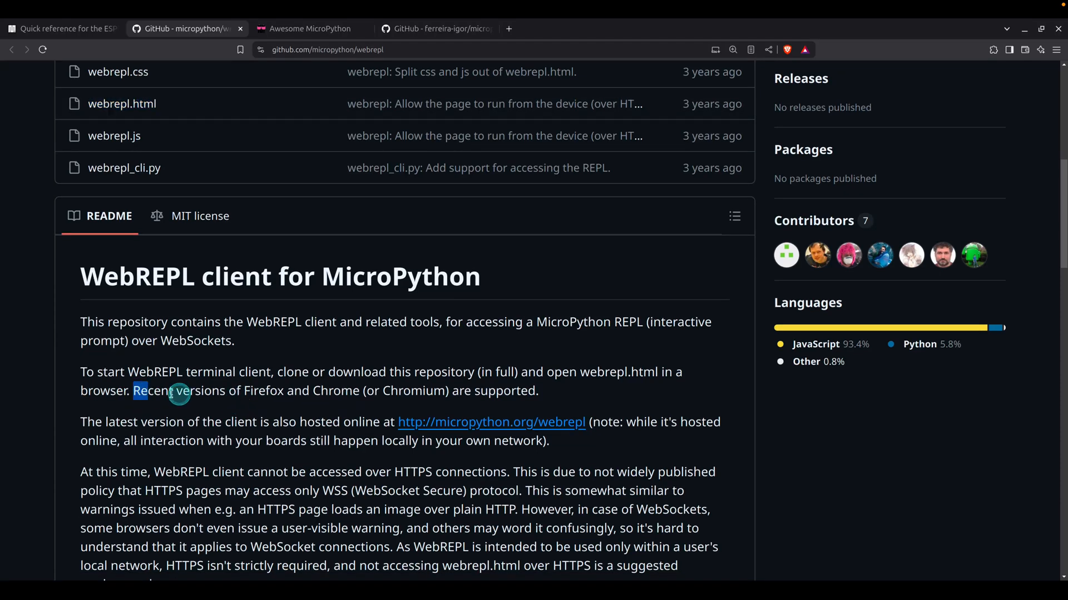
{"action": "left_click_drag", "start_coordinate": [139, 391], "coordinate": [428, 397]}
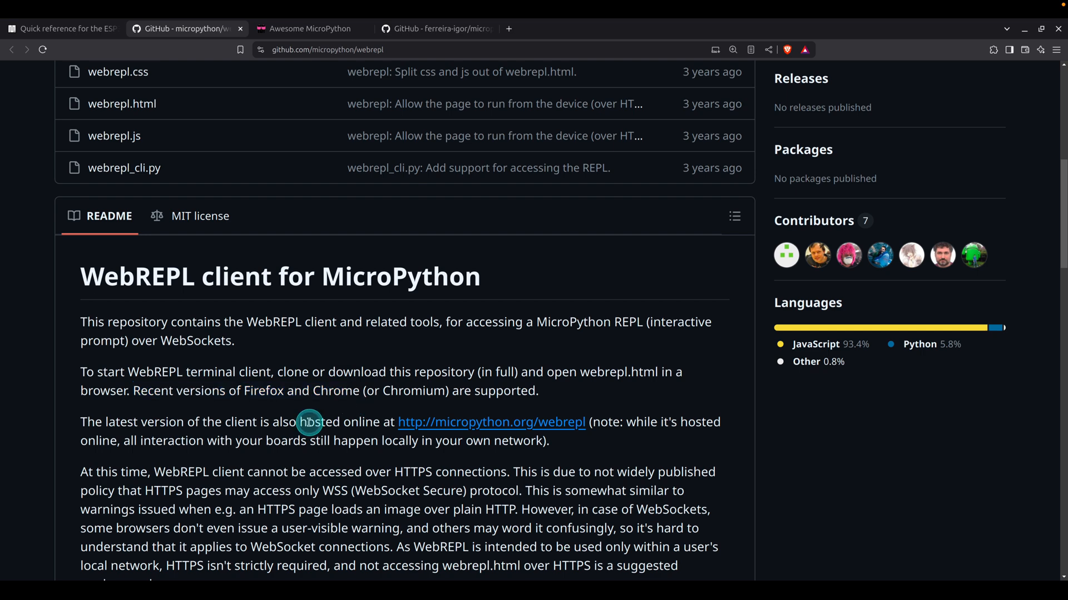
{"action": "double_click", "coordinate": [310, 422]}
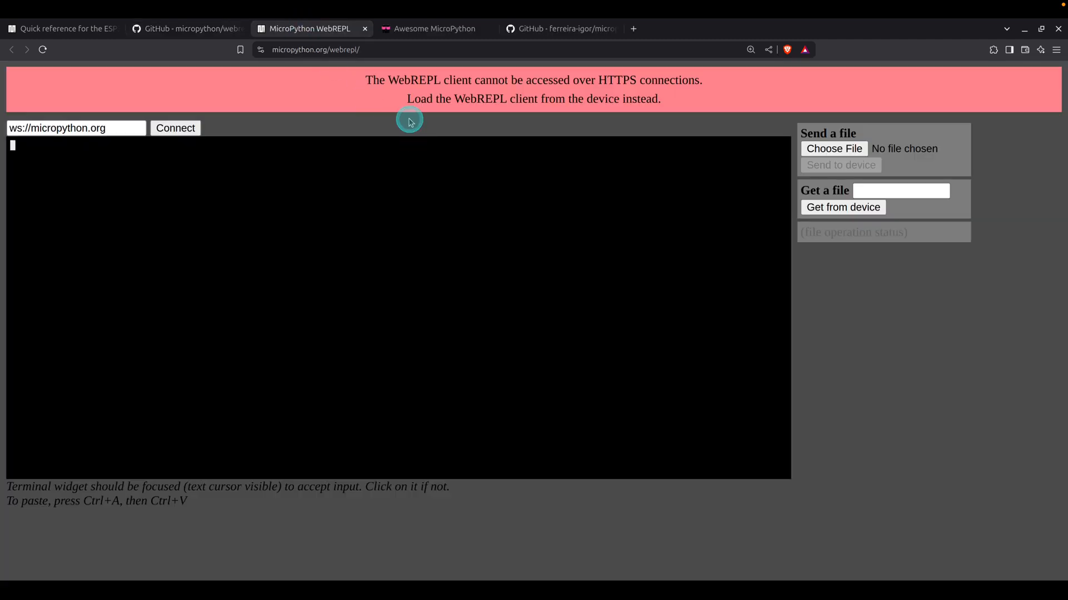
{"action": "mouse_move", "coordinate": [368, 82]}
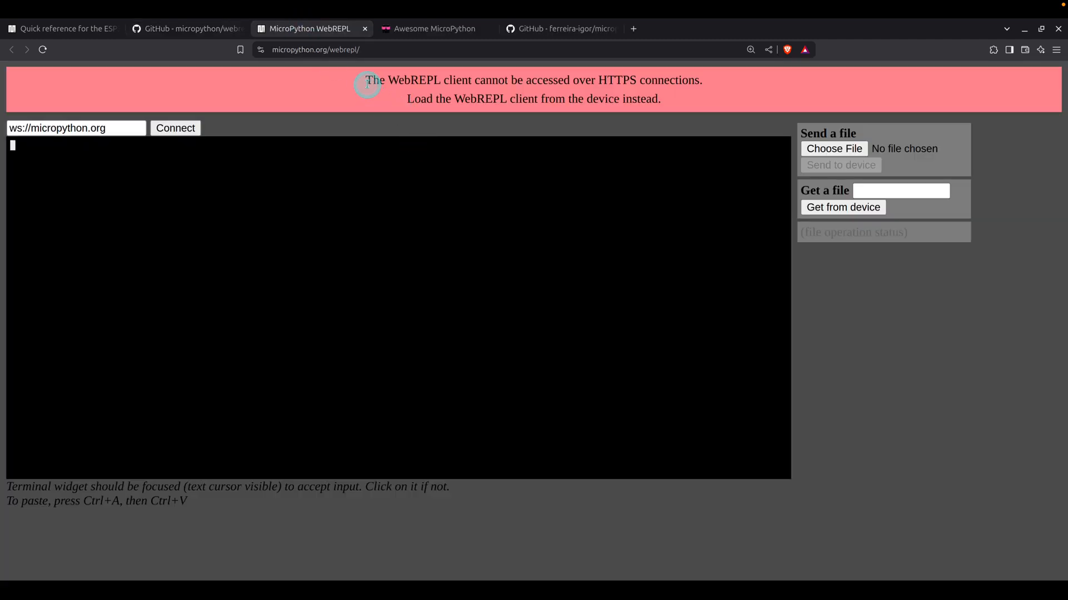
{"action": "mouse_move", "coordinate": [422, 85]}
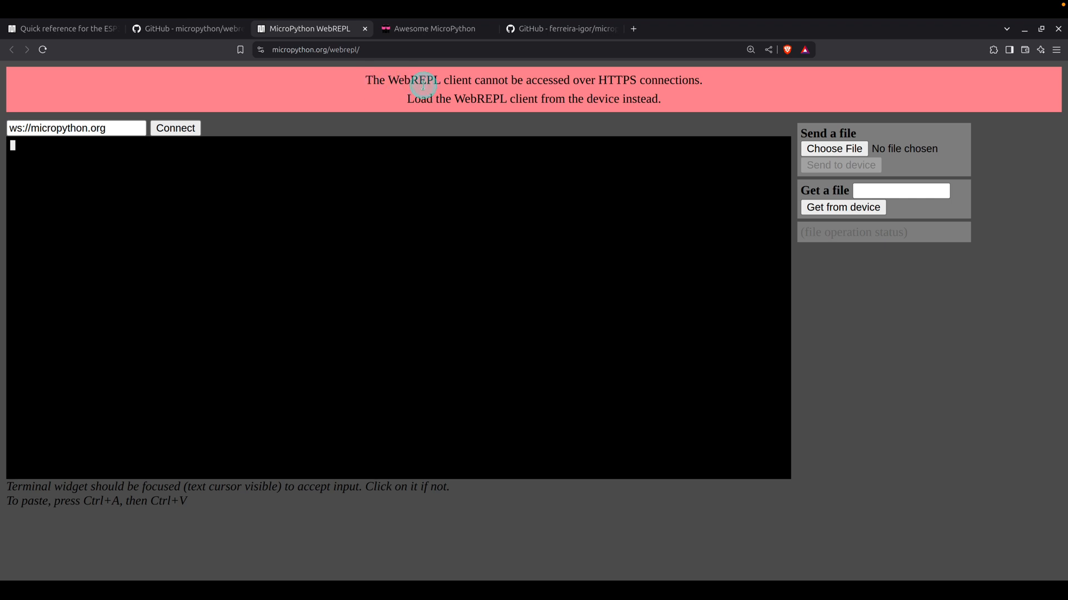
{"action": "mouse_move", "coordinate": [708, 85]}
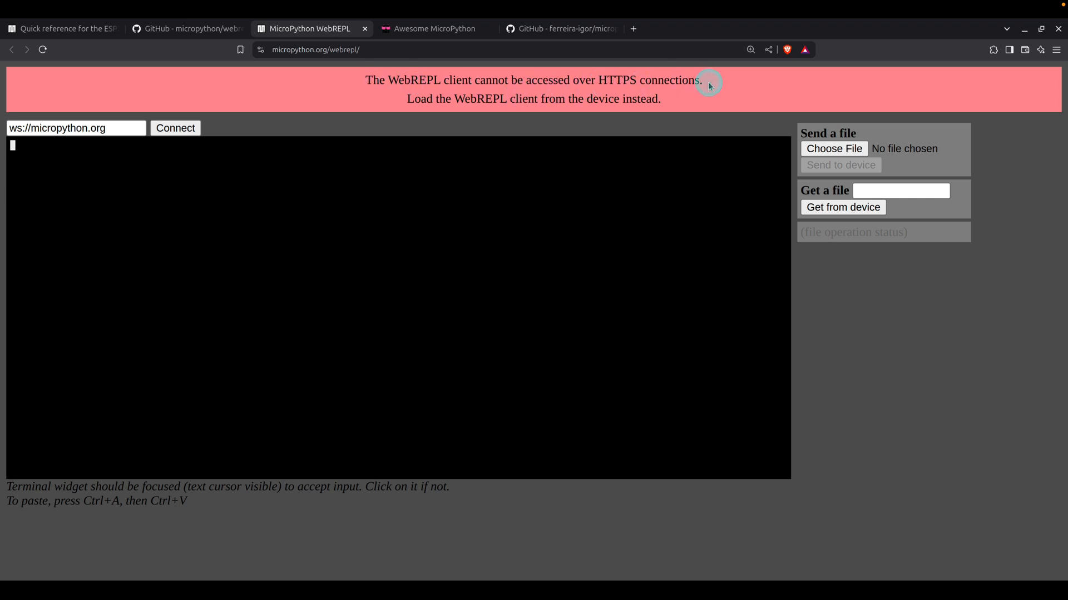
{"action": "mouse_move", "coordinate": [342, 84]}
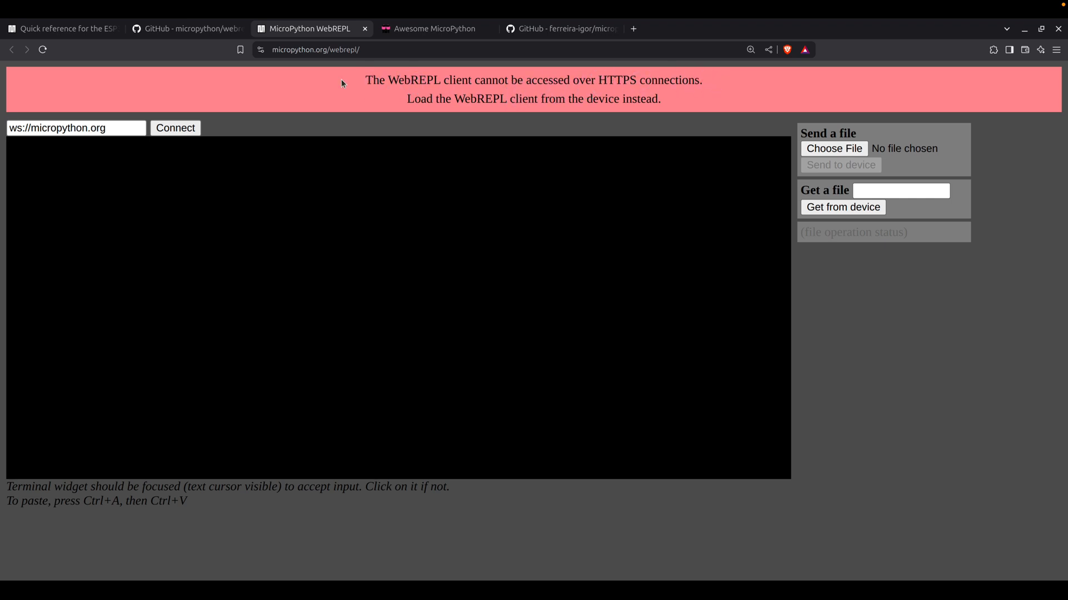
Step: Stop Brave Shields forcing HTTPS for micropython.org so WebREPL loads over HTTP
{"action": "left_click", "coordinate": [787, 49]}
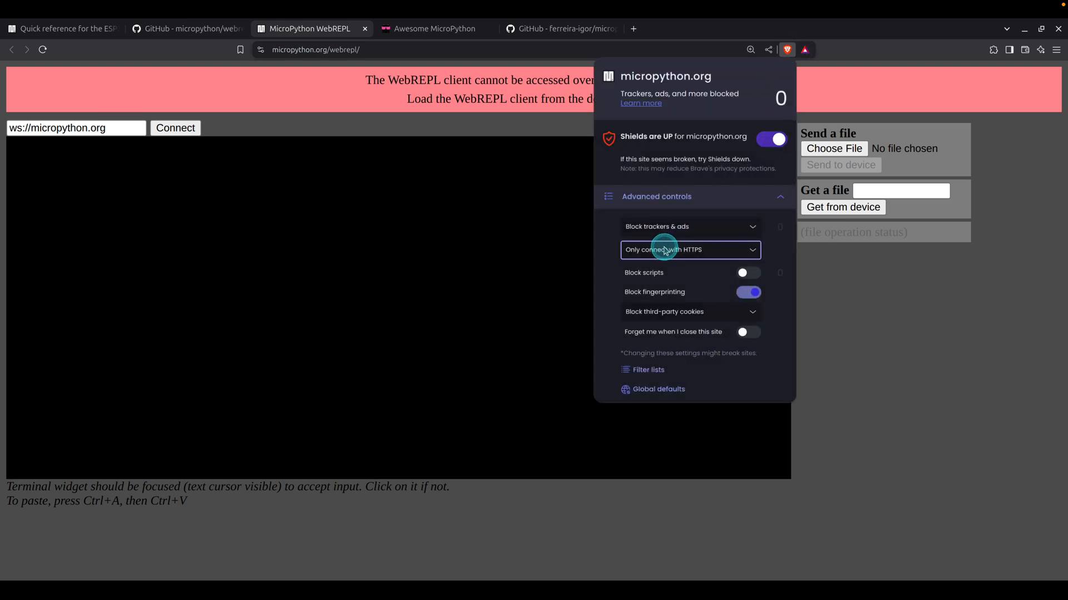
{"action": "left_click", "coordinate": [689, 249]}
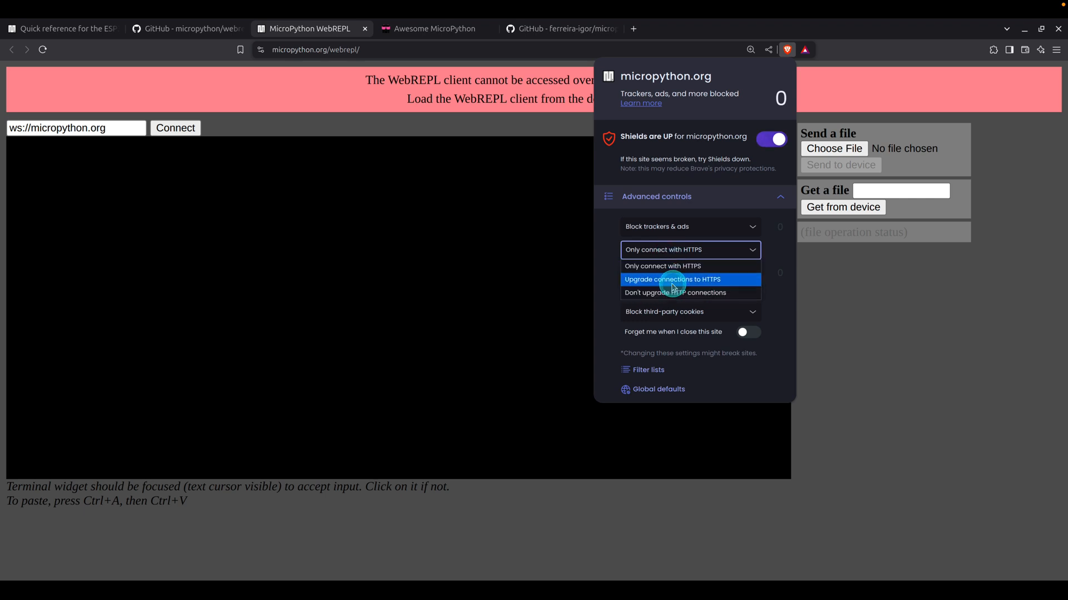
{"action": "left_click", "coordinate": [485, 171]}
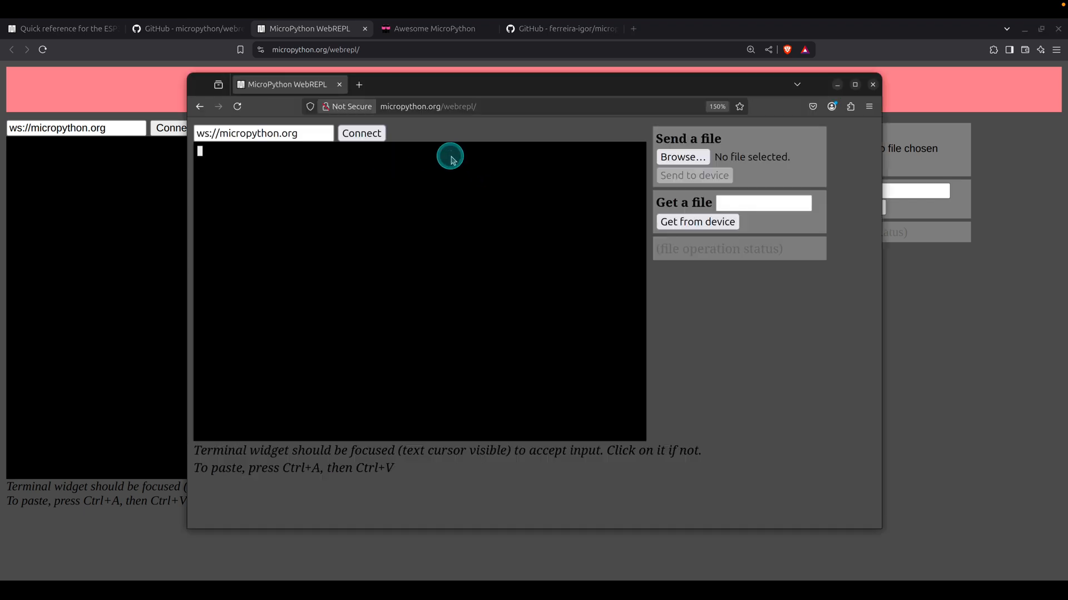
{"action": "mouse_move", "coordinate": [558, 180]}
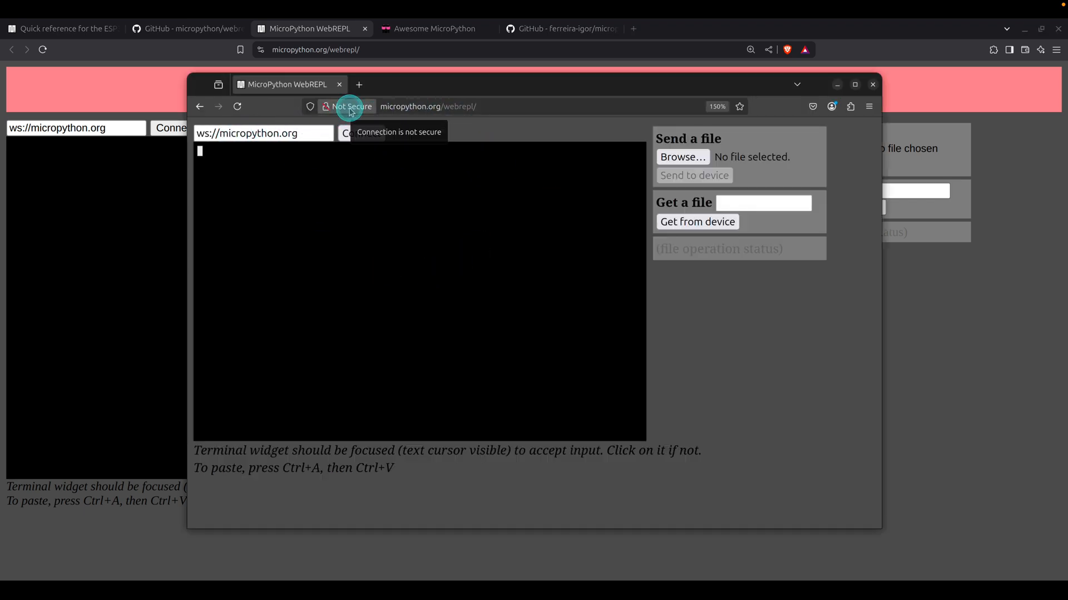
{"action": "mouse_move", "coordinate": [401, 112]}
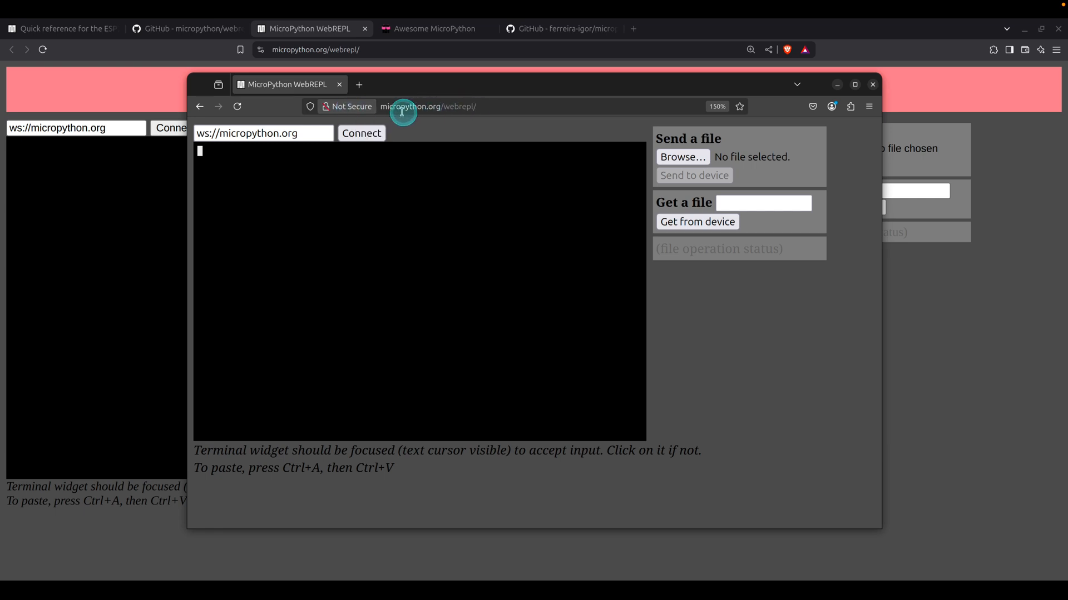
{"action": "mouse_move", "coordinate": [409, 197]}
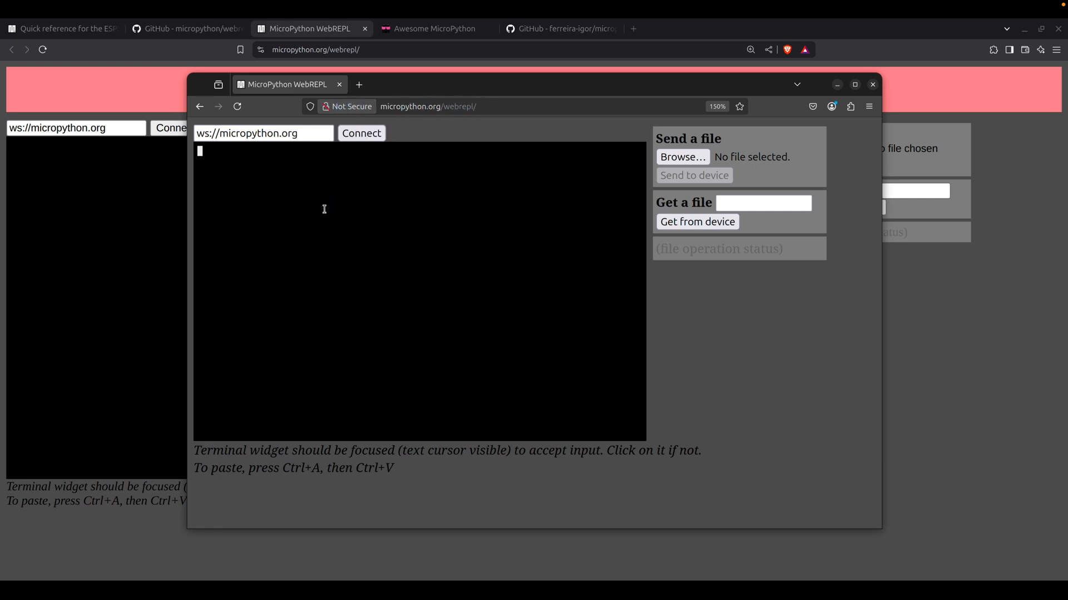
Step: Focus the empty WebREPL terminal on the insecure HTTP page, then bring up Thonny
{"action": "left_click", "coordinate": [326, 209]}
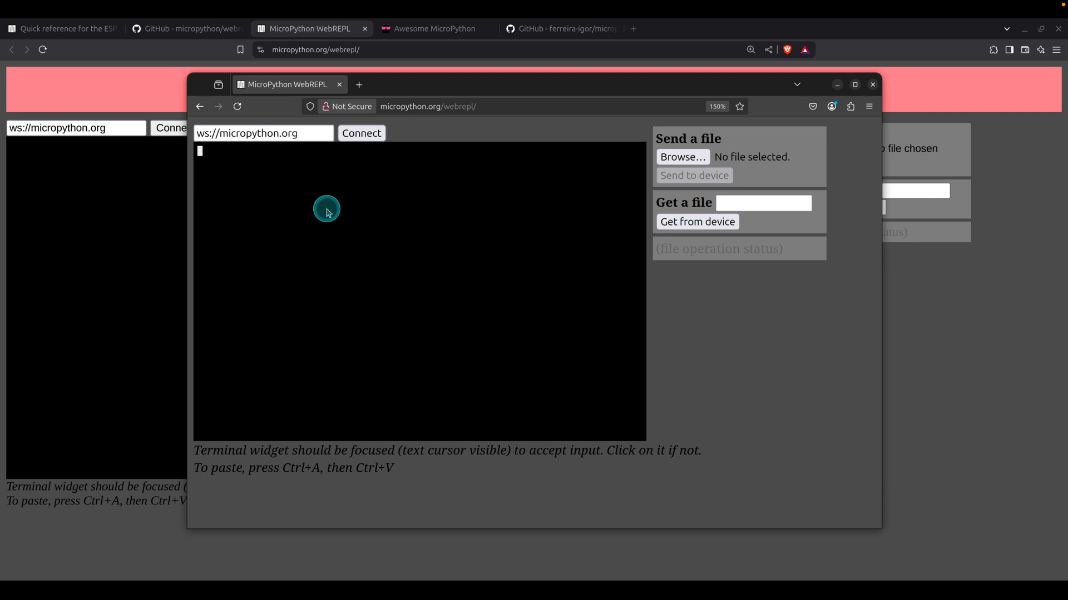
{"action": "mouse_move", "coordinate": [442, 201]}
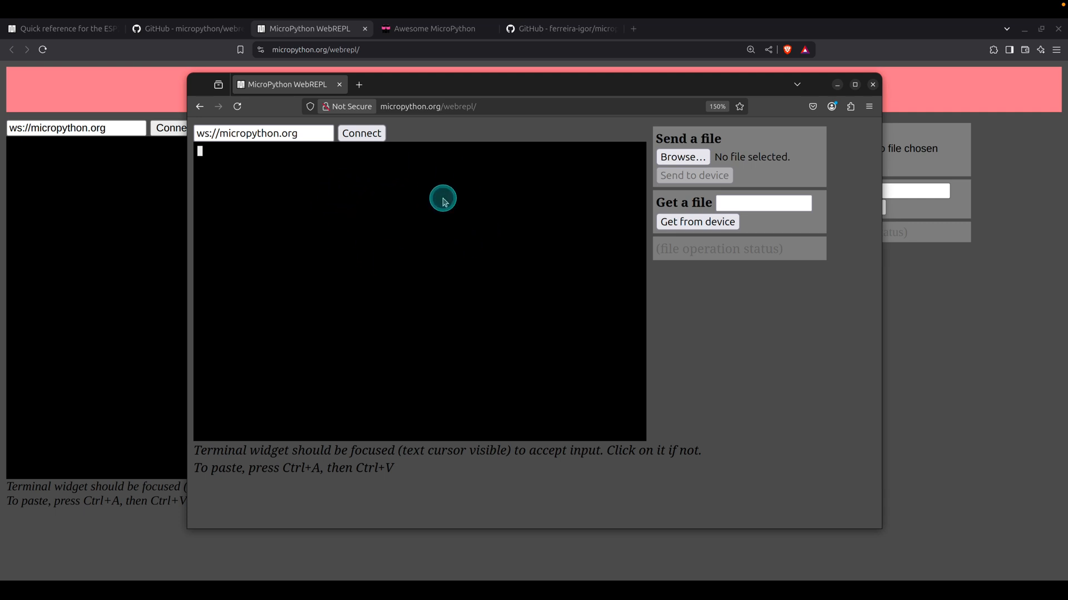
{"action": "mouse_move", "coordinate": [582, 152]}
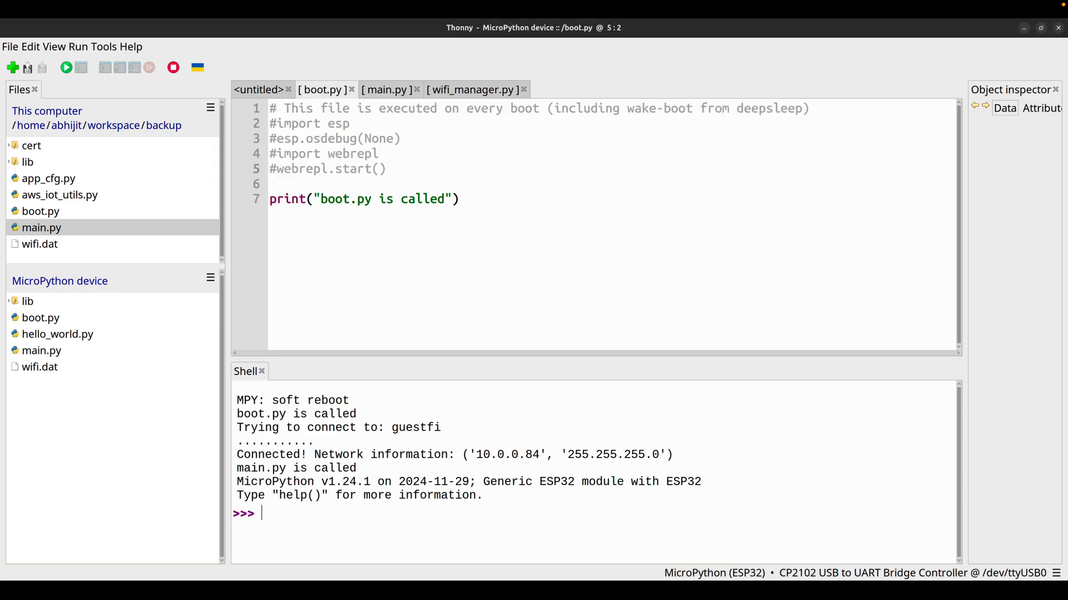
{"action": "mouse_move", "coordinate": [534, 282]}
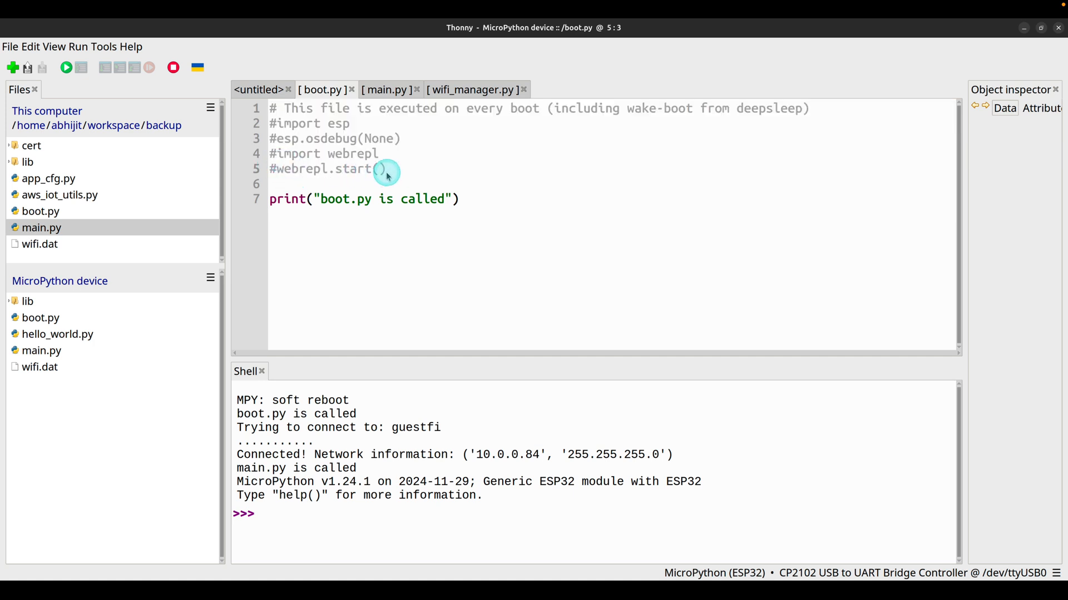
{"action": "left_click", "coordinate": [304, 154]}
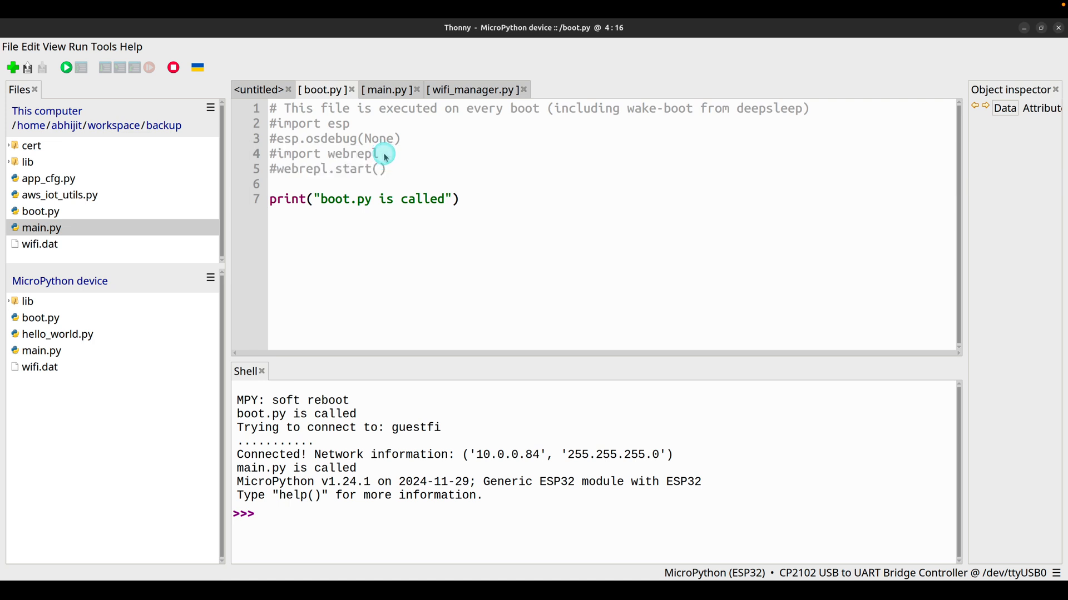
{"action": "left_click_drag", "start_coordinate": [381, 153], "coordinate": [278, 153]}
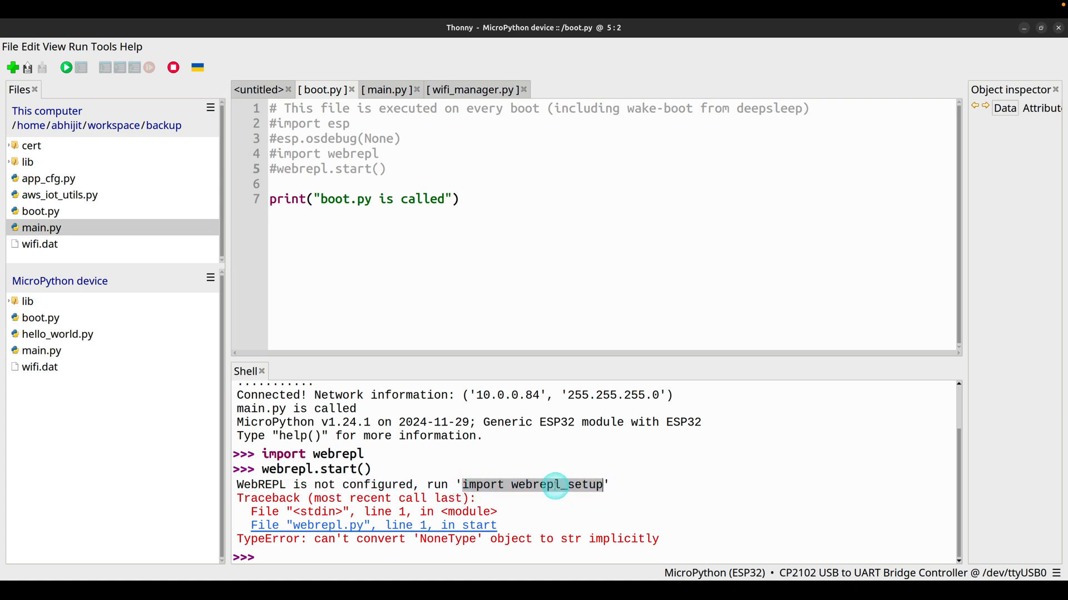
{"action": "mouse_move", "coordinate": [264, 476]}
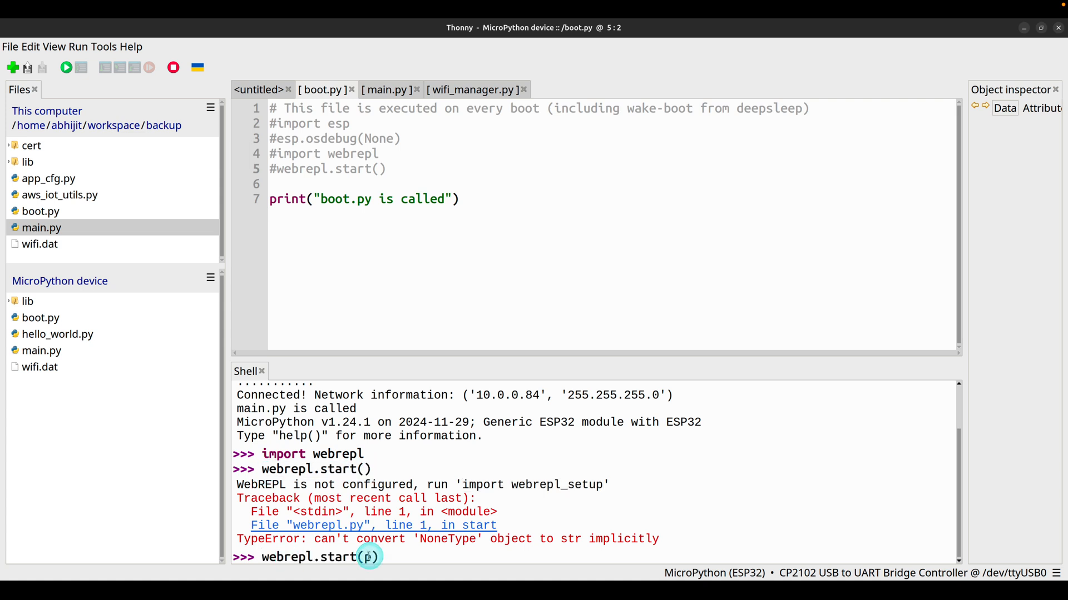
{"action": "type", "text": "password=\"password\""}
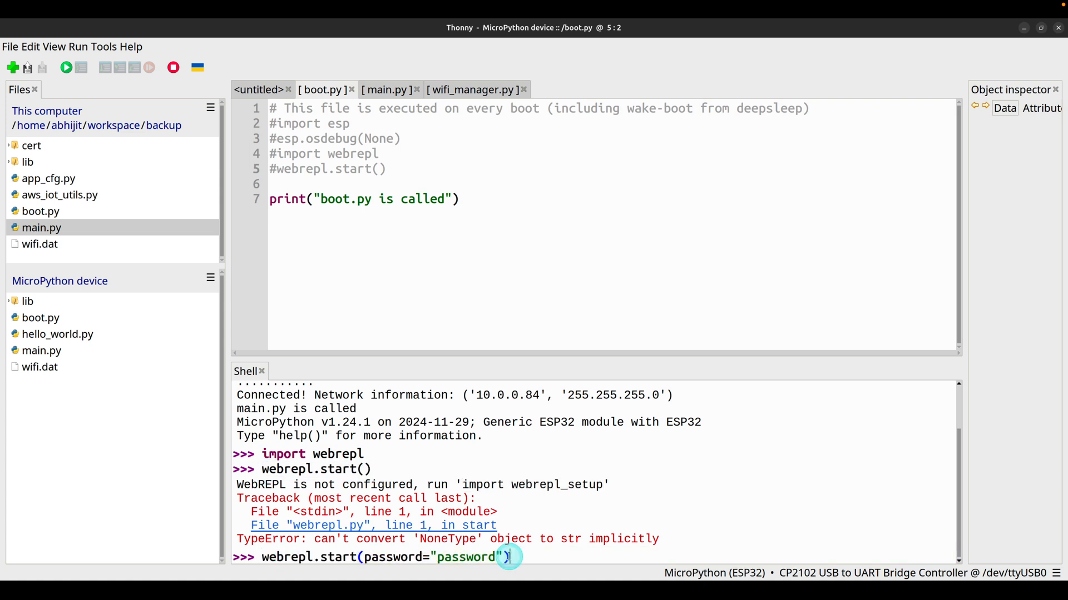
{"action": "key", "text": "Return"}
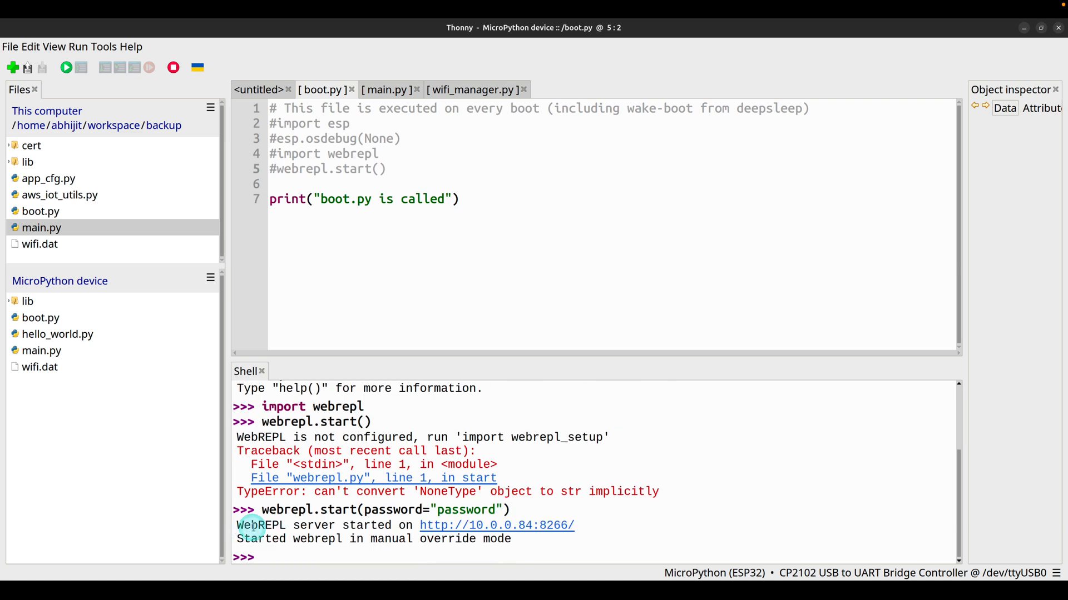
Step: Run import webrepl_setup, enable WebREPL on boot with E, and set the password
{"action": "left_click_drag", "start_coordinate": [266, 525], "coordinate": [575, 525]}
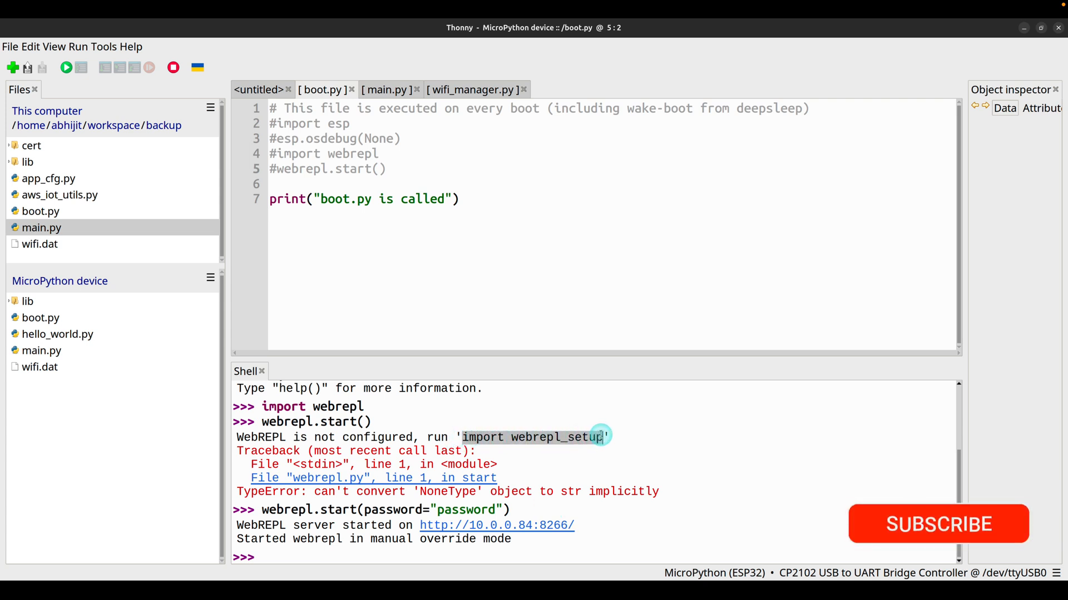
{"action": "key", "text": "Return"}
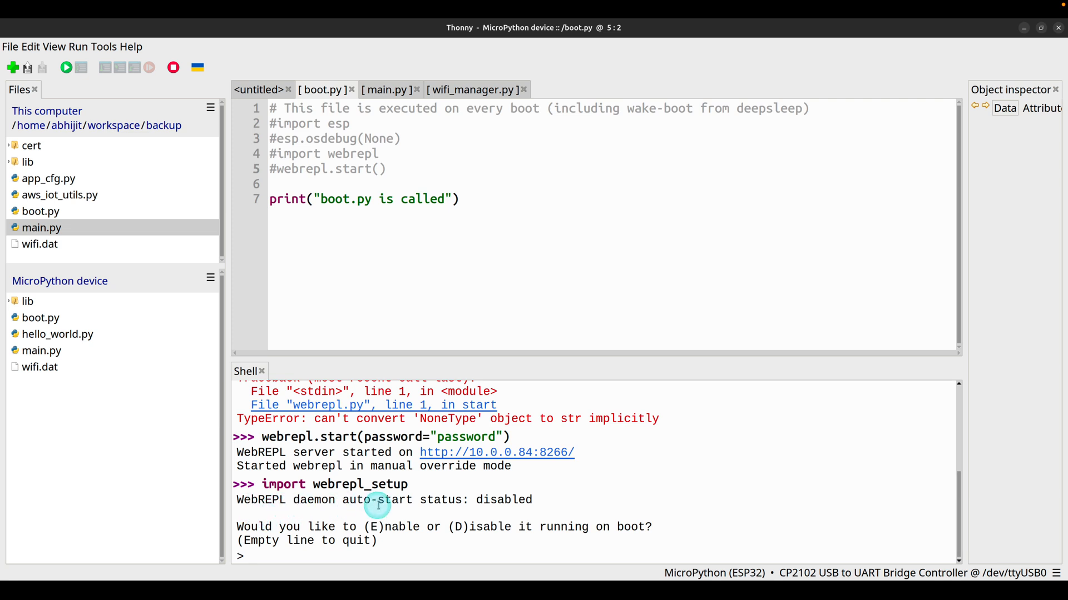
{"action": "mouse_move", "coordinate": [363, 552]}
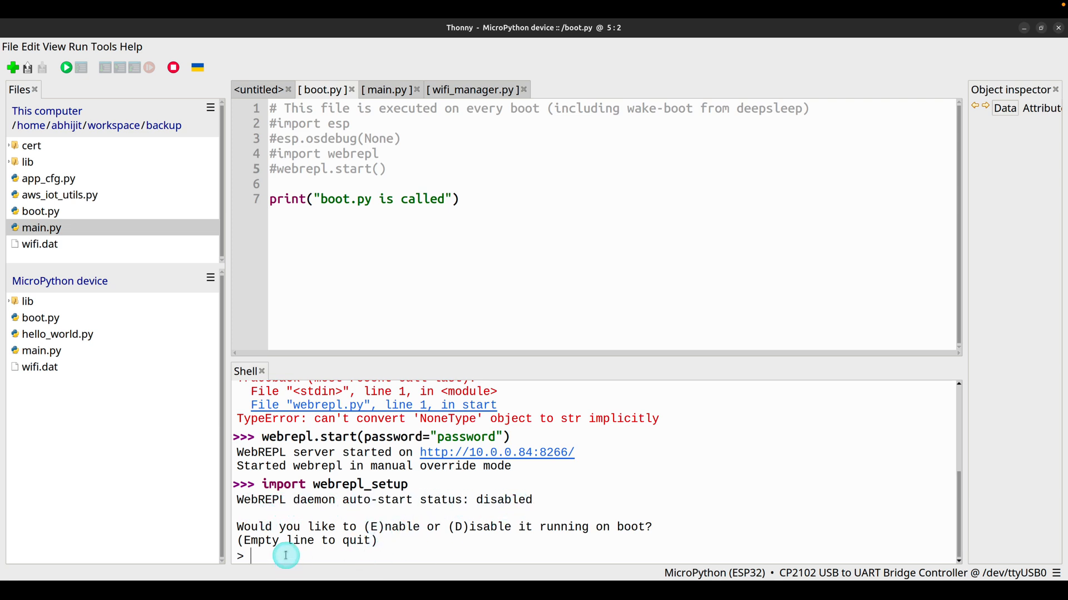
{"action": "type", "text": "E"}
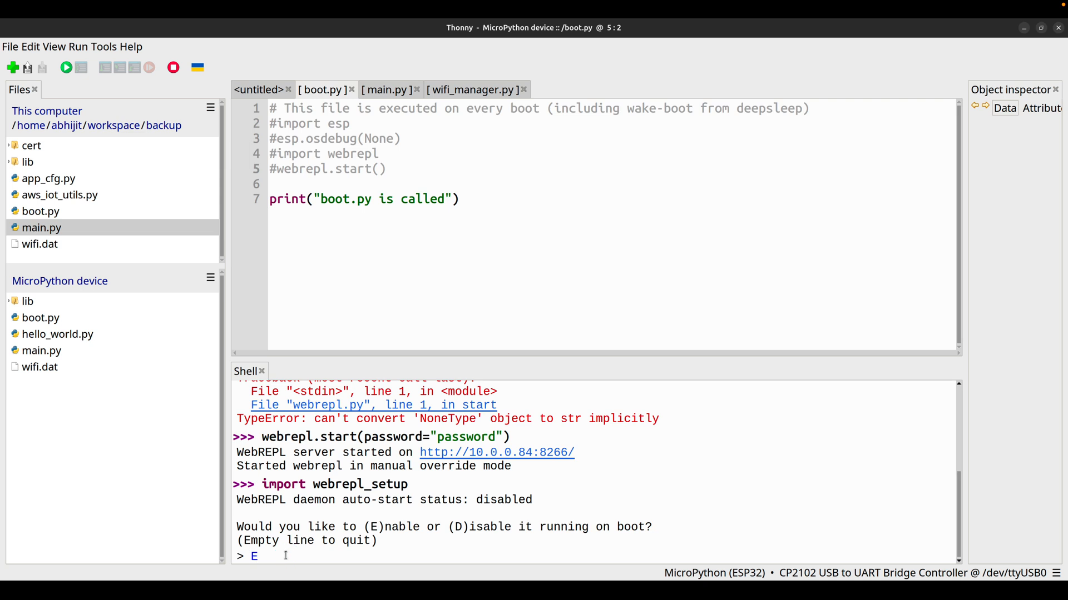
{"action": "key", "text": "Return"}
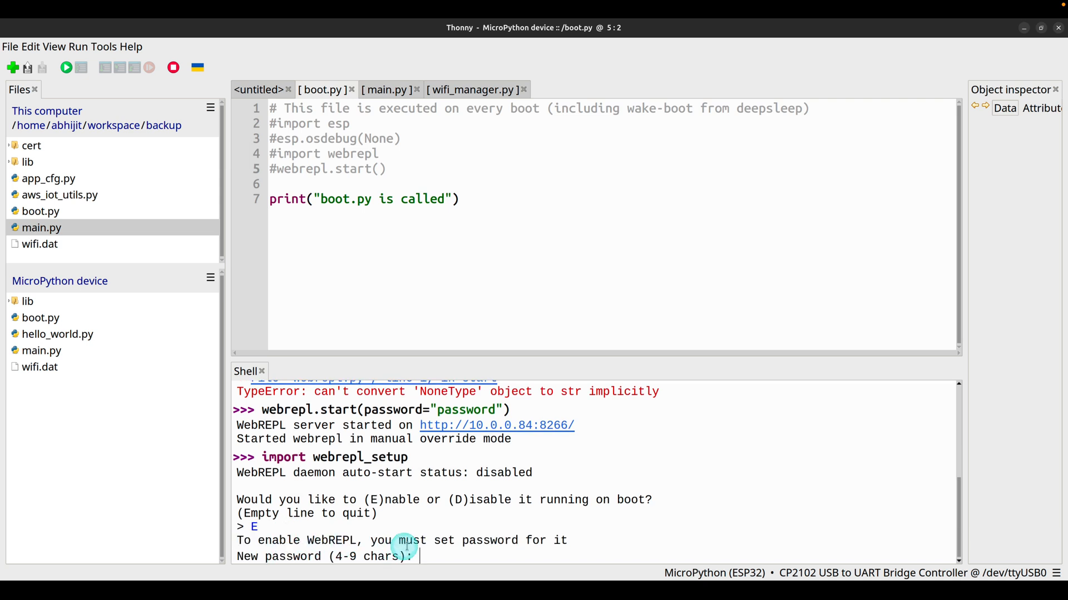
{"action": "mouse_move", "coordinate": [440, 553]}
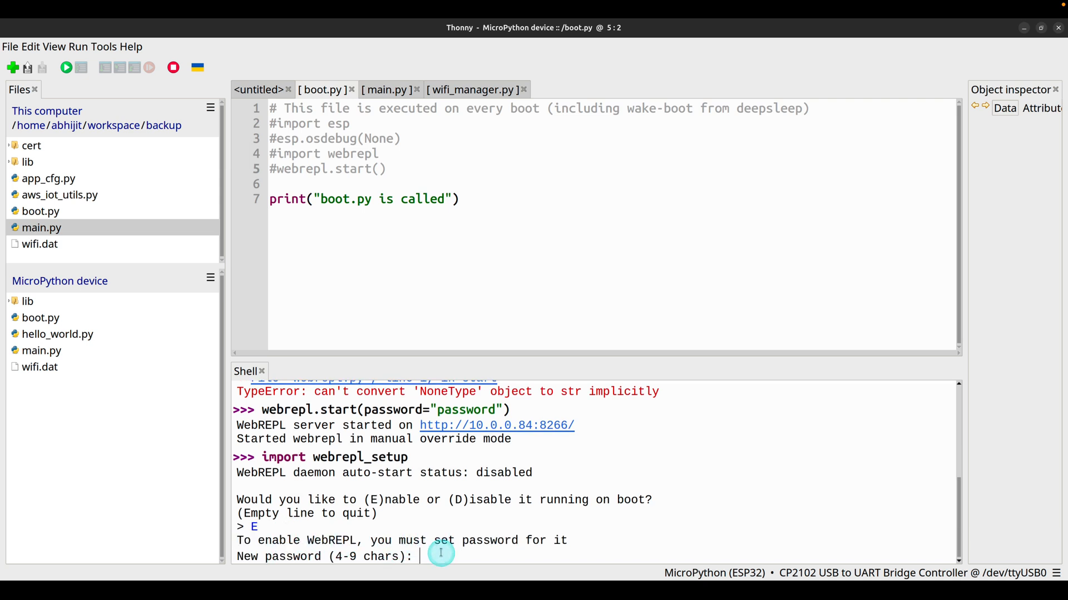
{"action": "type", "text": "password"}
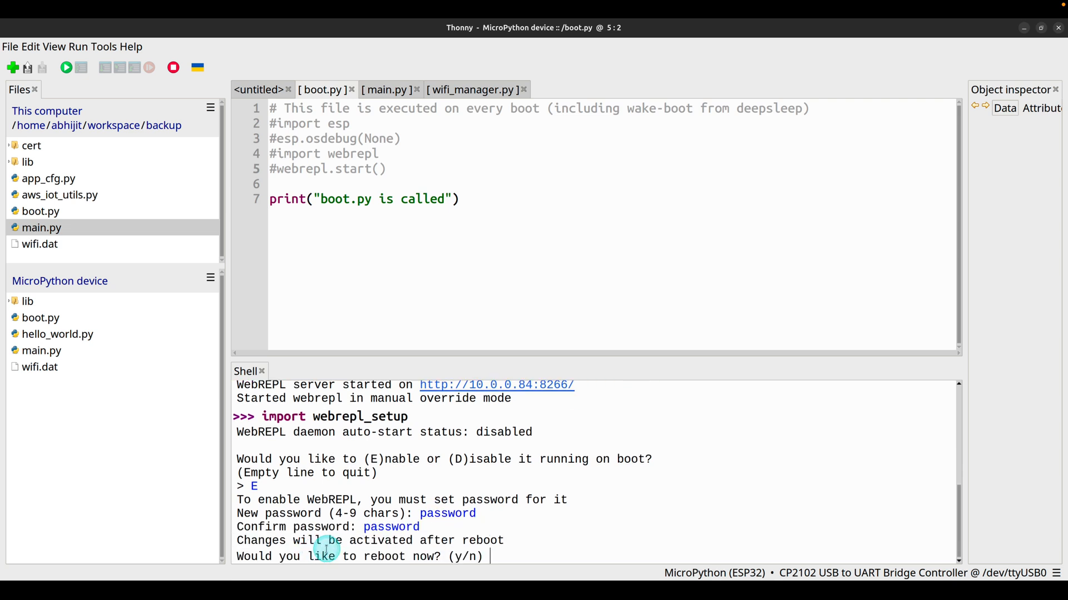
{"action": "mouse_move", "coordinate": [509, 548]}
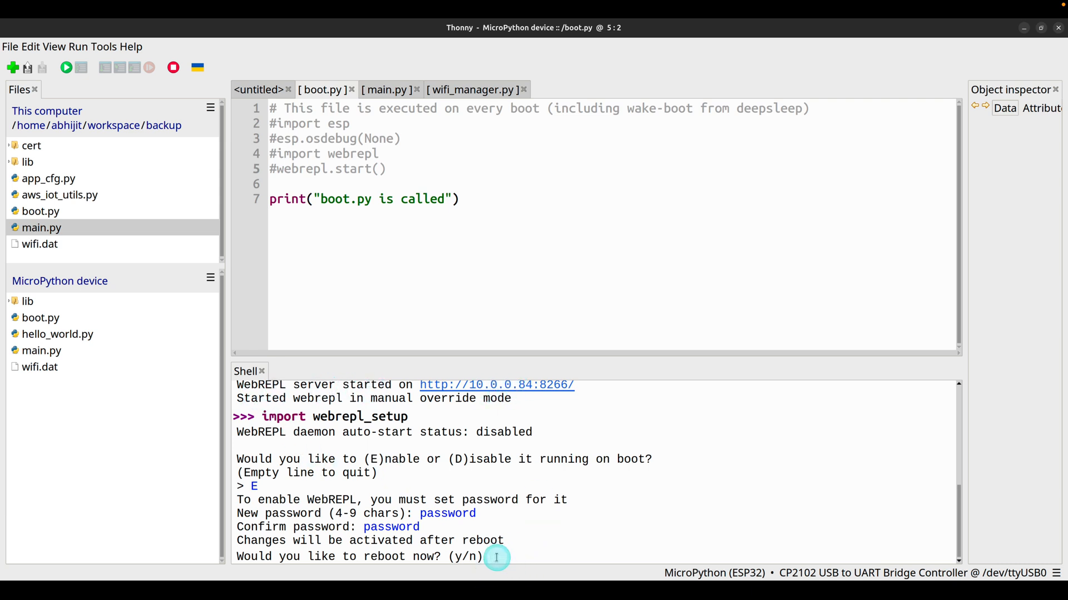
{"action": "left_click", "coordinate": [491, 557]}
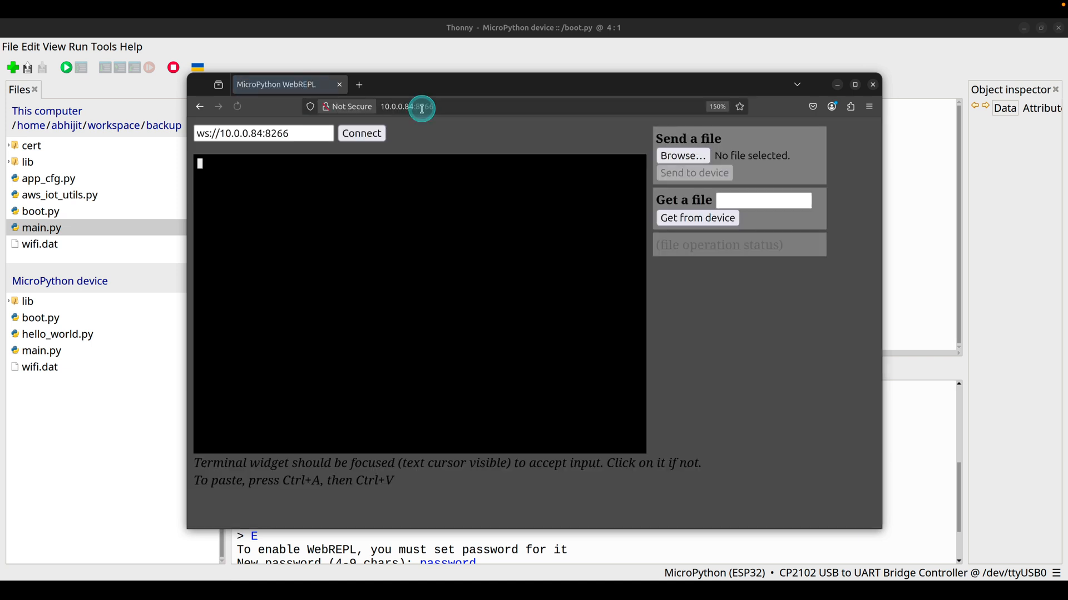
Step: Connect the browser client to ws://10.0.0.84:8266 and log in with the password
{"action": "left_click", "coordinate": [361, 133]}
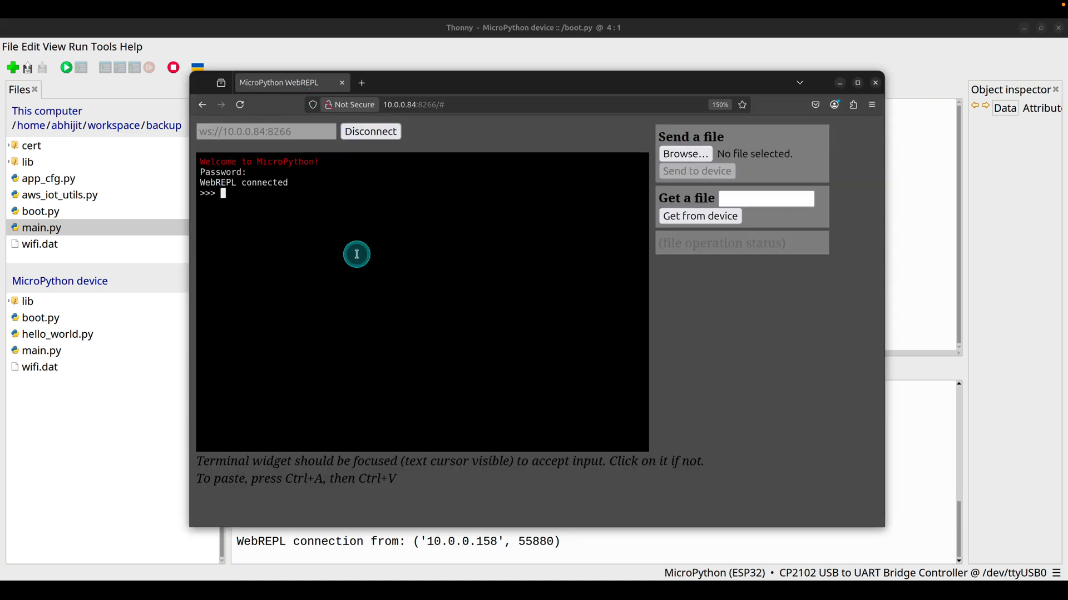
{"action": "mouse_move", "coordinate": [484, 225]}
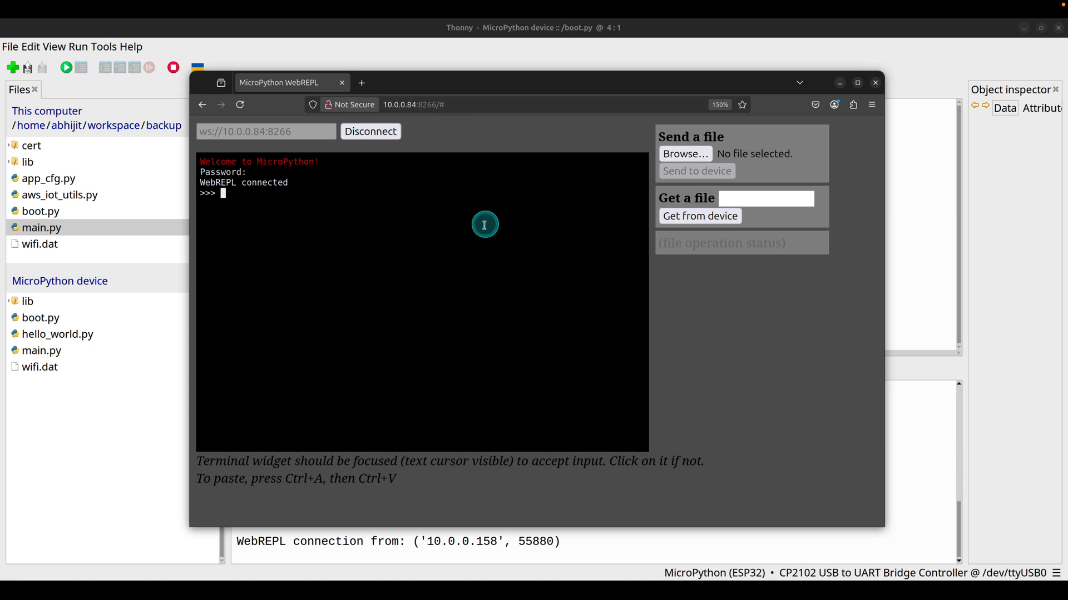
{"action": "mouse_move", "coordinate": [451, 207]}
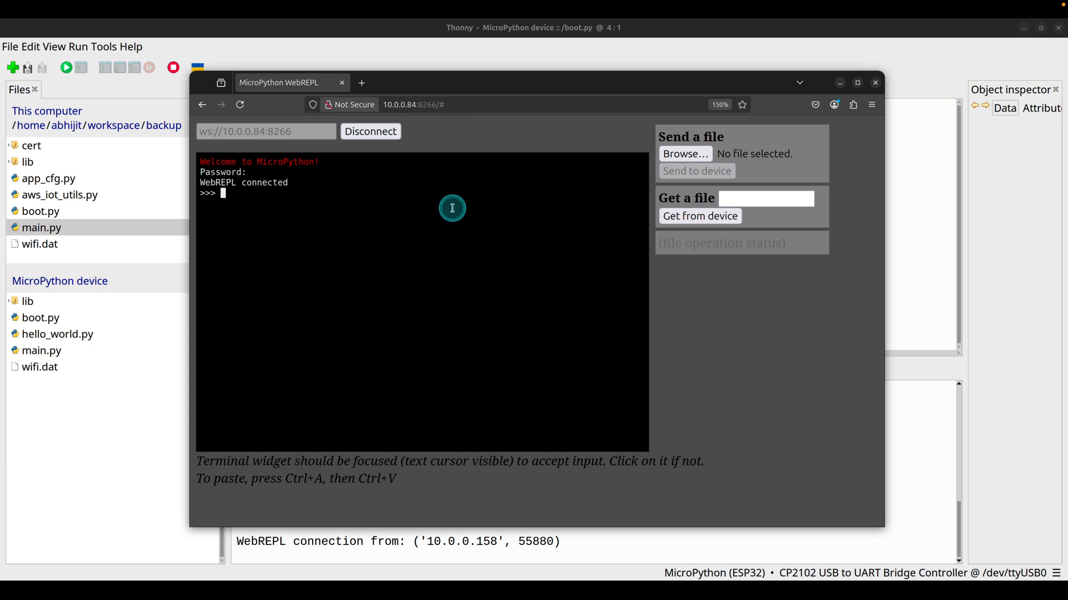
{"action": "mouse_move", "coordinate": [370, 202]}
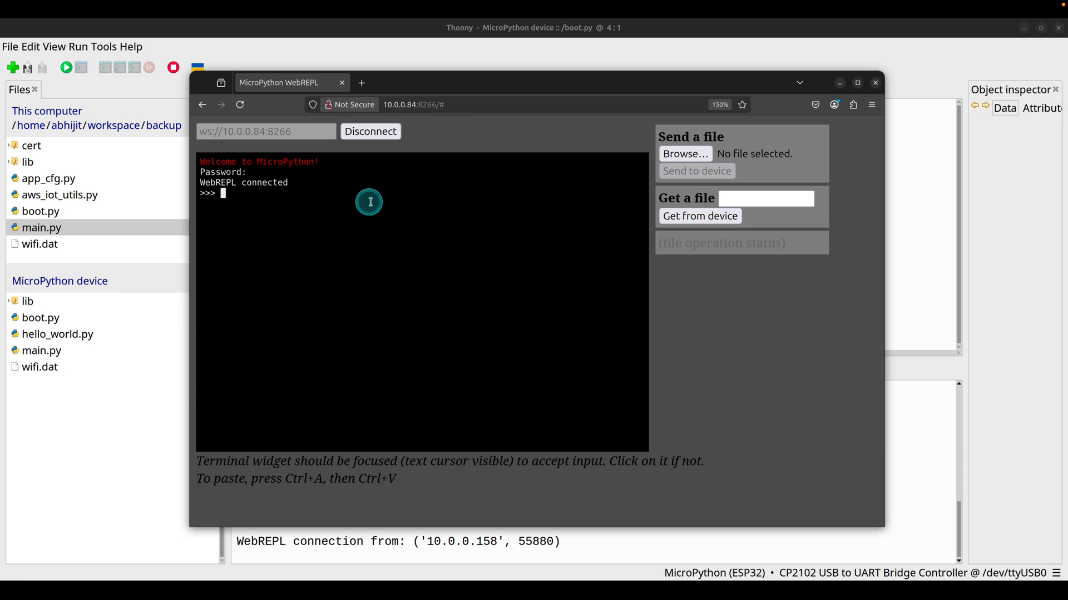
{"action": "mouse_move", "coordinate": [372, 226]}
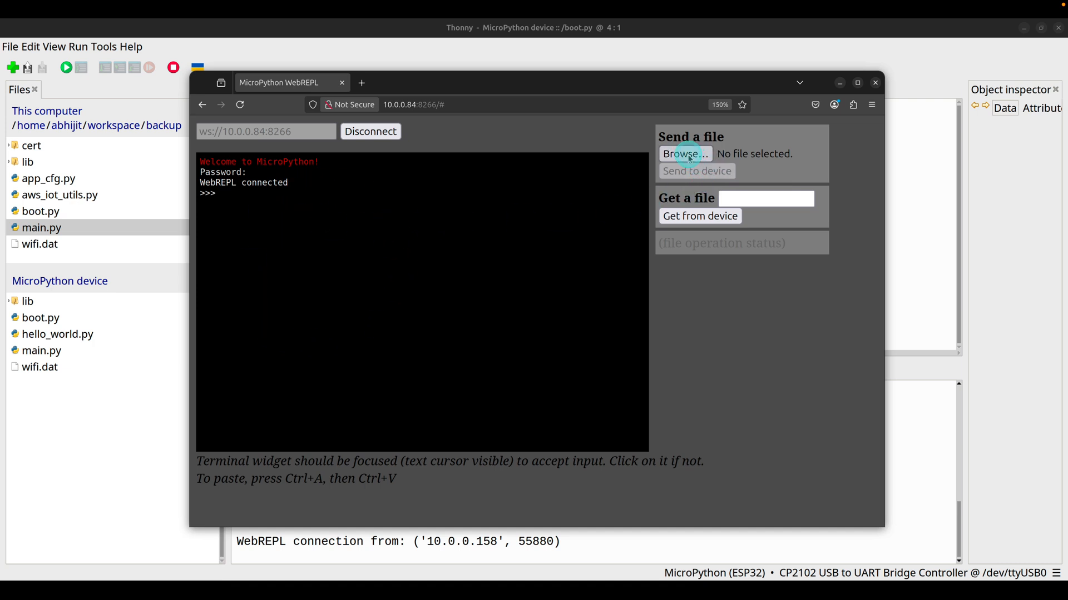
Step: Cancel the upload file picker and download main.py from the ESP32
{"action": "left_click", "coordinate": [685, 154]}
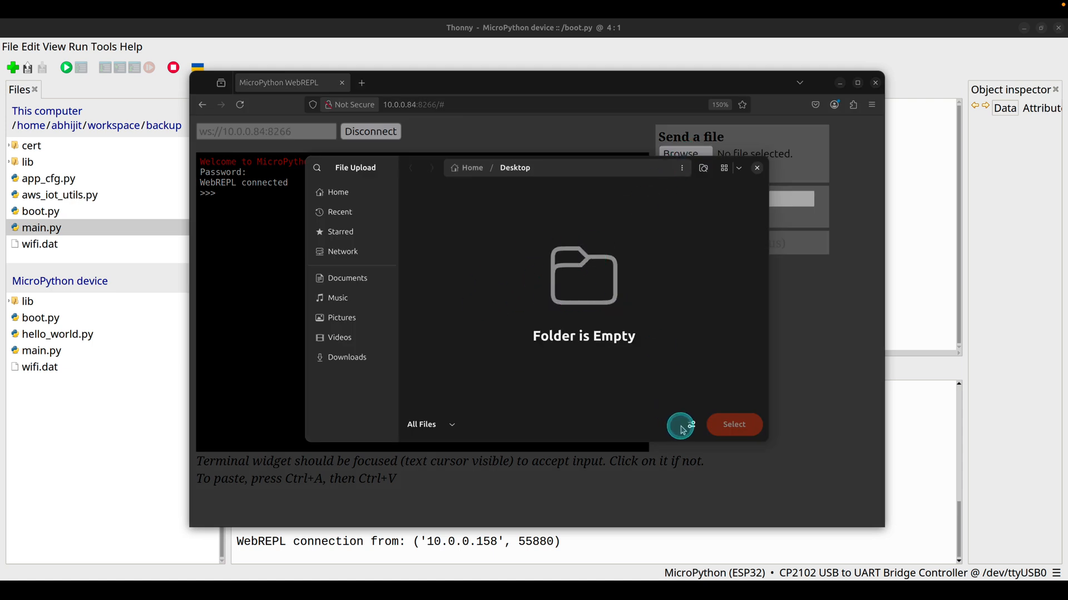
{"action": "left_click", "coordinate": [681, 425]}
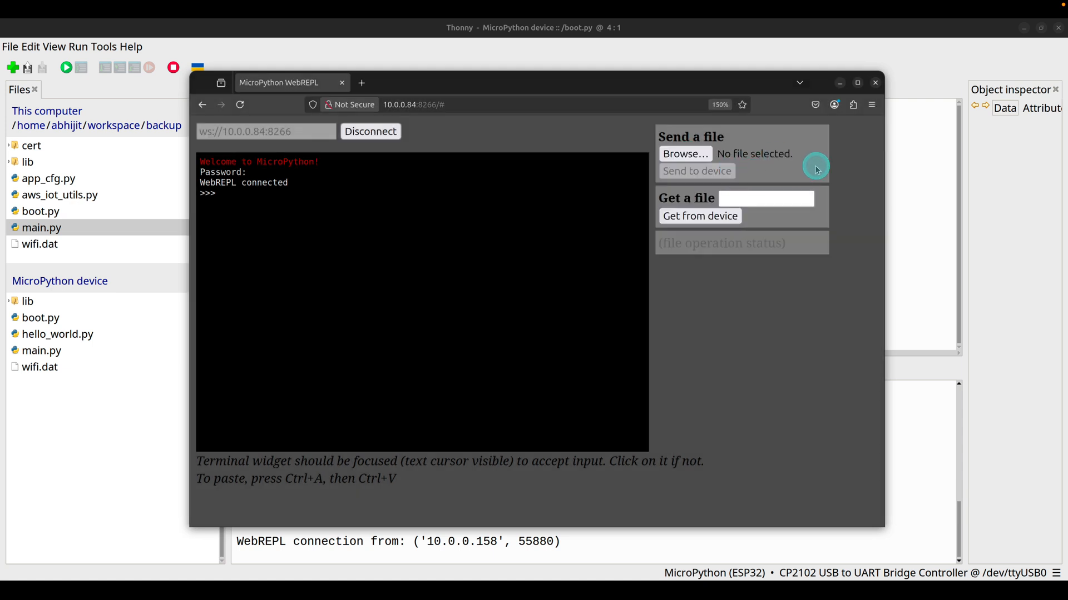
{"action": "left_click", "coordinate": [766, 198]}
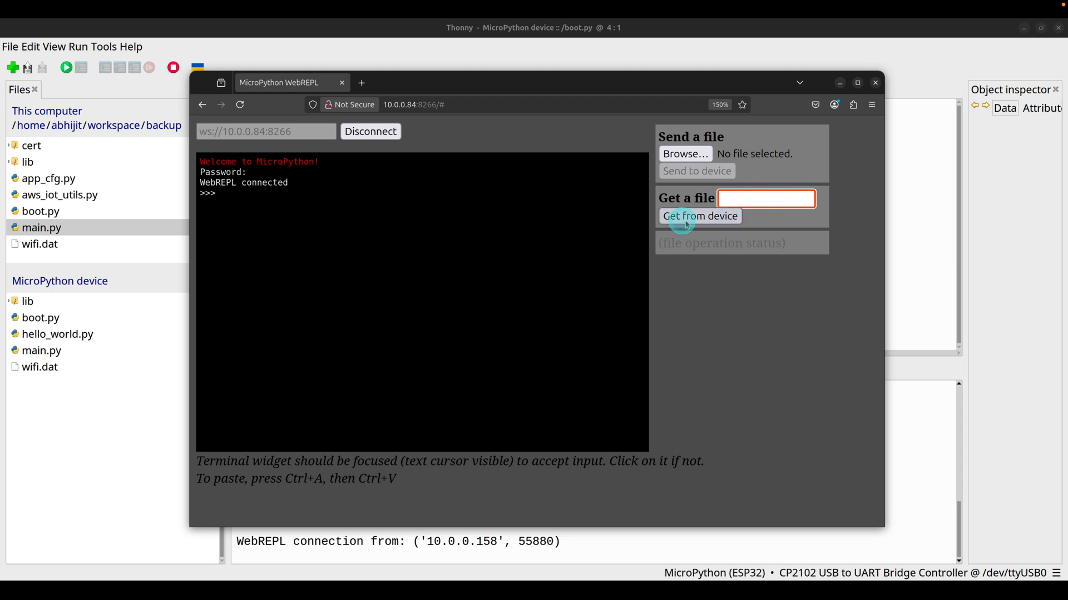
{"action": "mouse_move", "coordinate": [715, 233]}
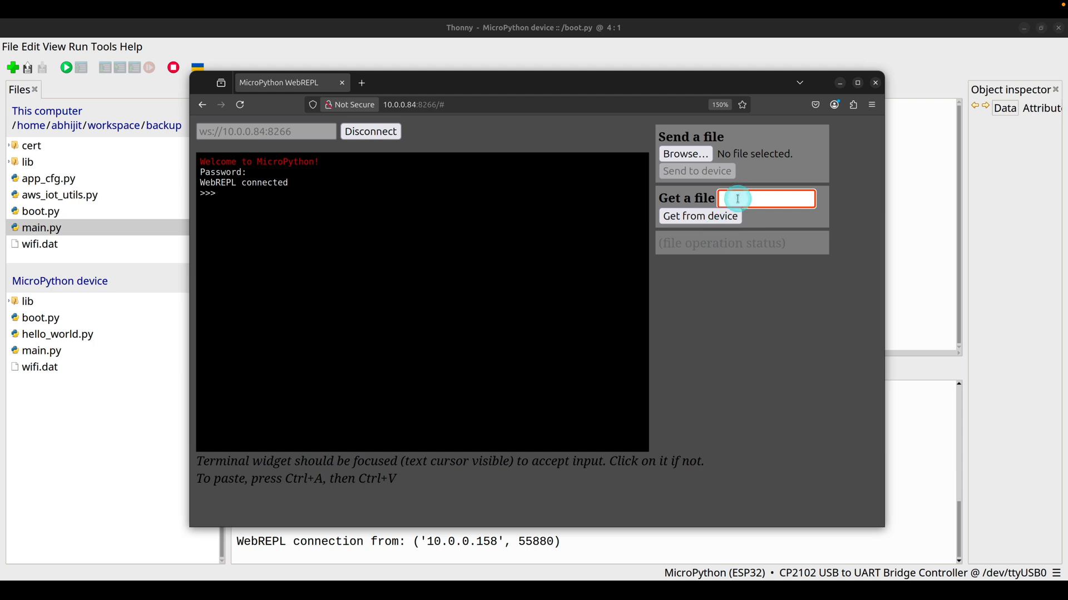
{"action": "type", "text": "main.py"}
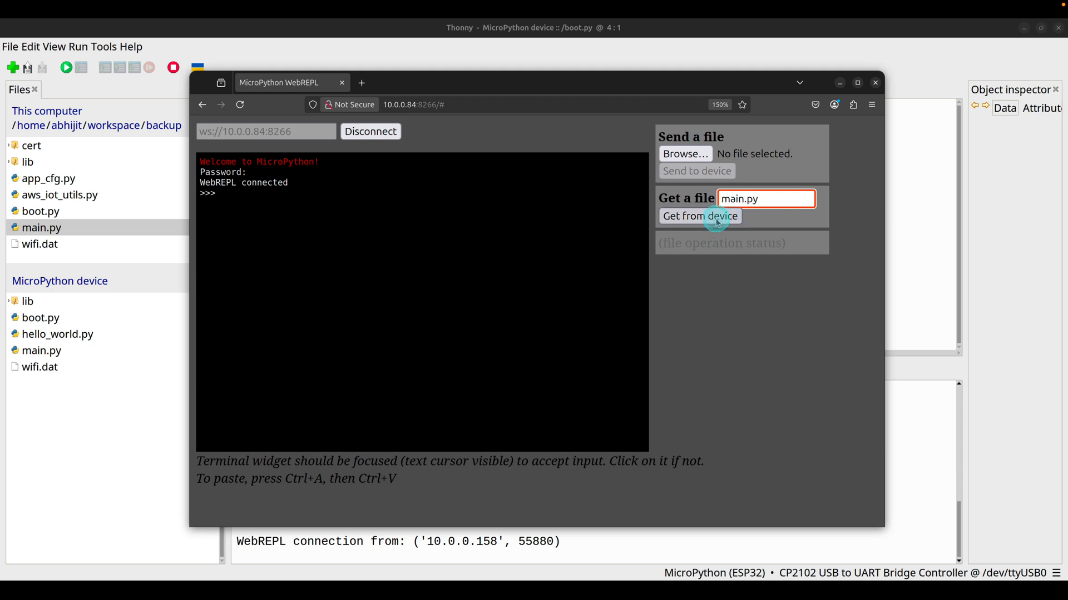
{"action": "left_click", "coordinate": [699, 216]}
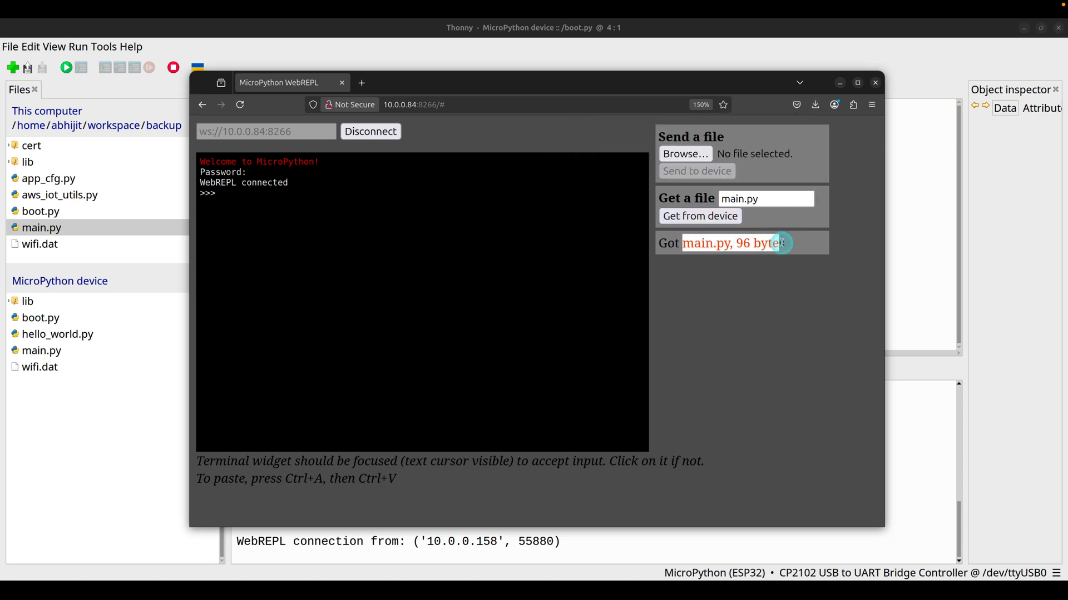
Step: Confirm main.py (96 bytes) in browser downloads and disconnect the WebREPL session
{"action": "left_click", "coordinate": [815, 104]}
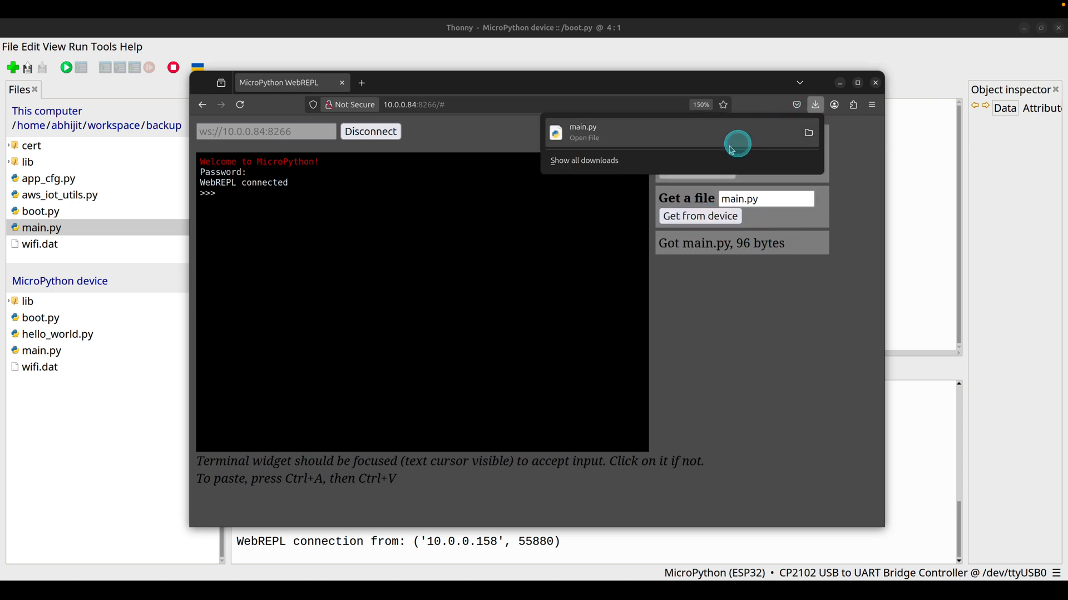
{"action": "left_click", "coordinate": [417, 261]}
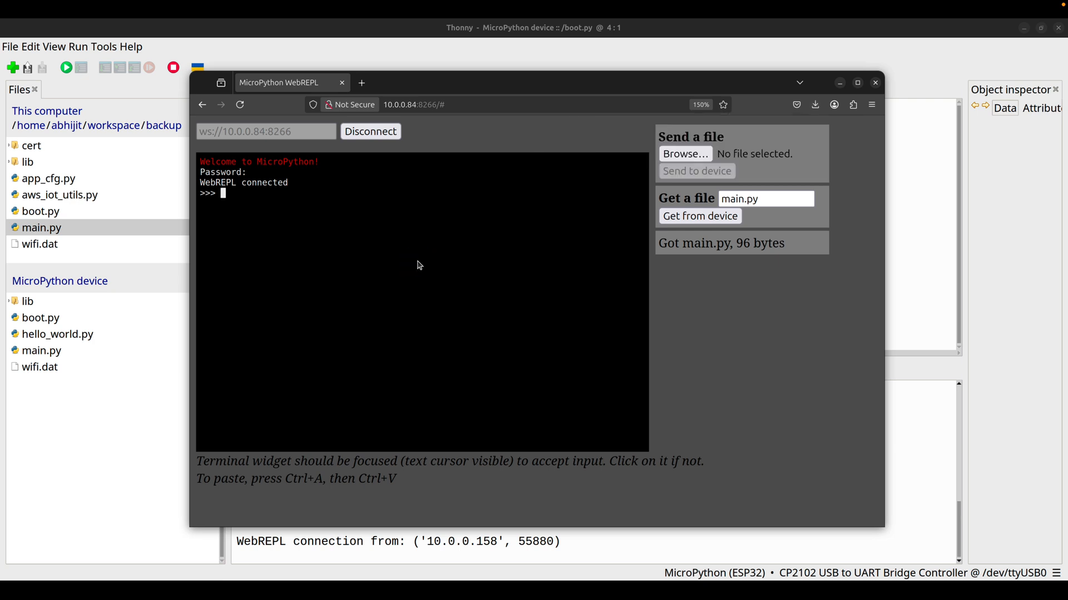
{"action": "left_click", "coordinate": [370, 131]}
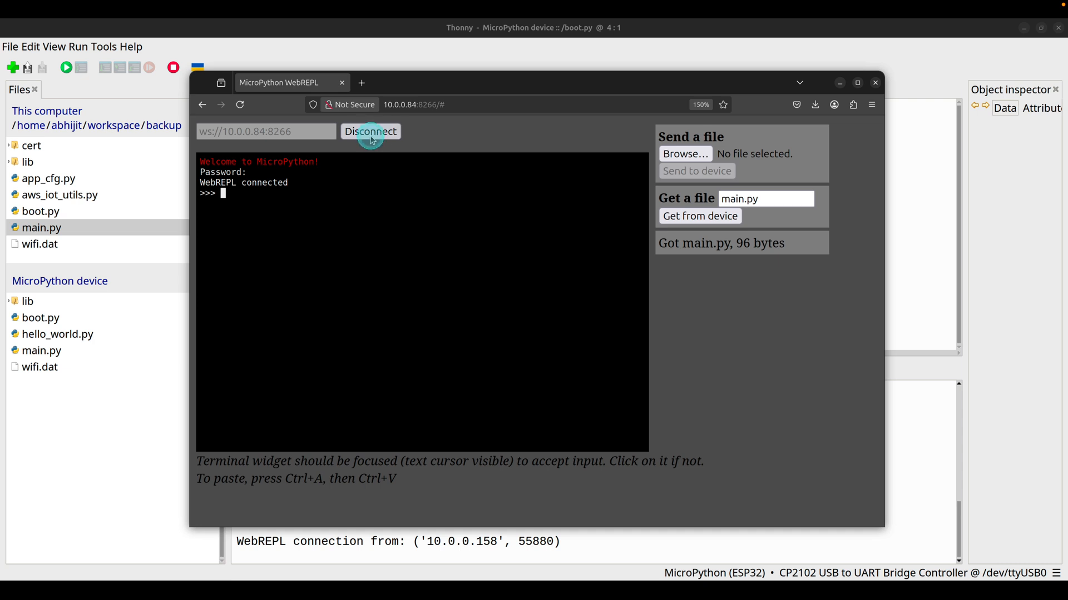
{"action": "left_click", "coordinate": [370, 132]}
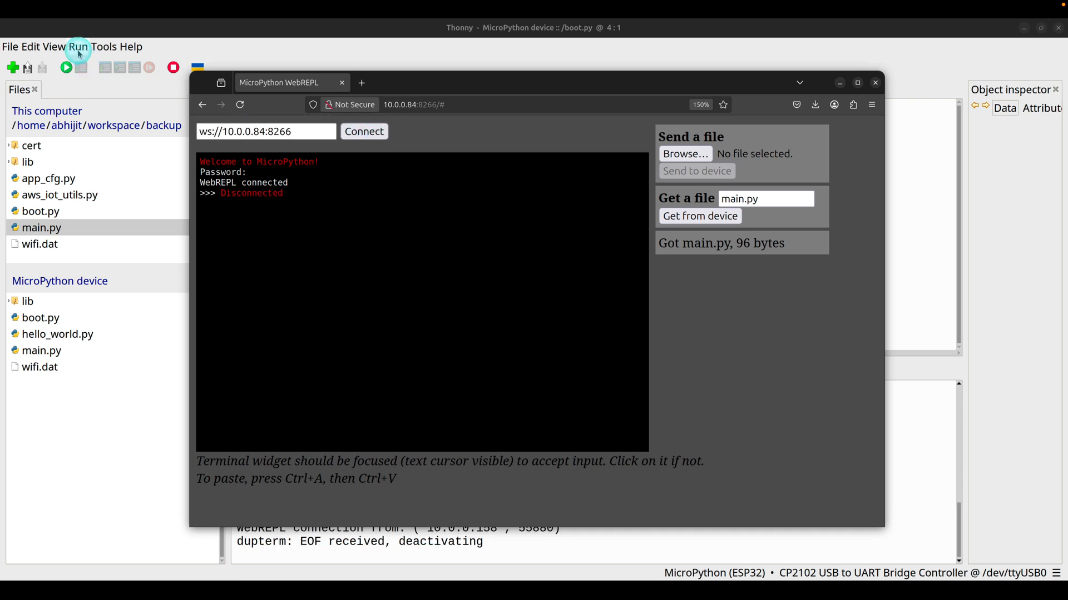
Step: Set Thonny's interpreter port to WebREPL at ws://10.0.0.84:8266/ with the board password
{"action": "left_click", "coordinate": [78, 46]}
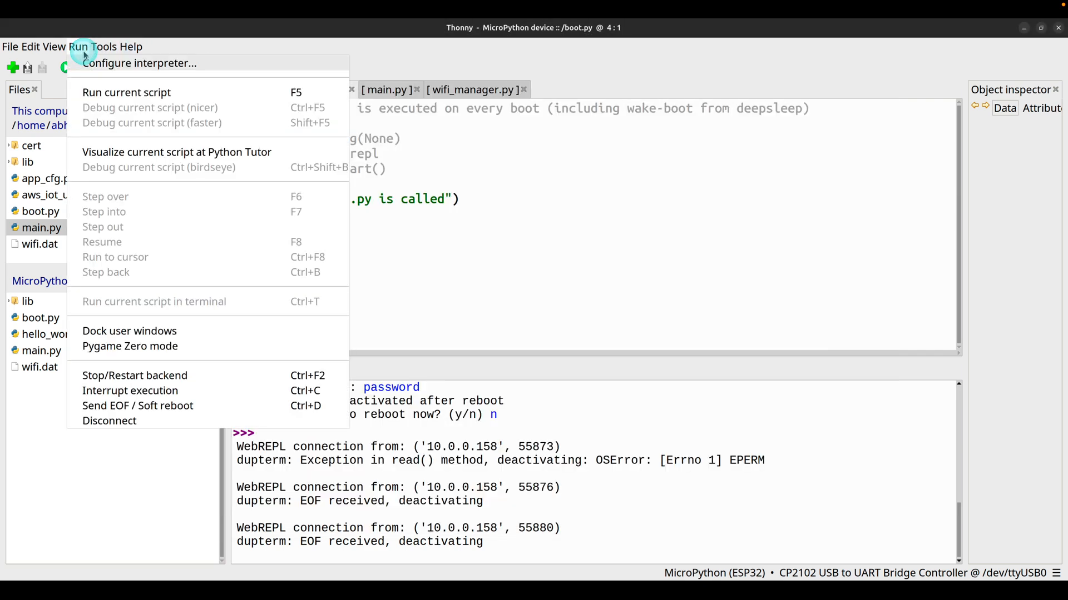
{"action": "left_click", "coordinate": [139, 62]}
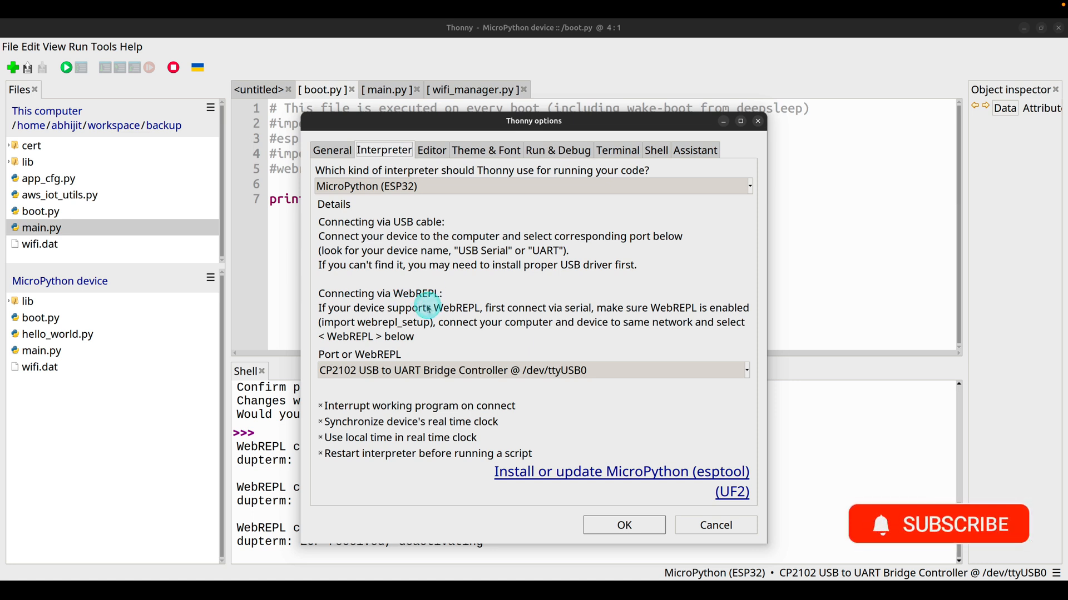
{"action": "mouse_move", "coordinate": [420, 379]}
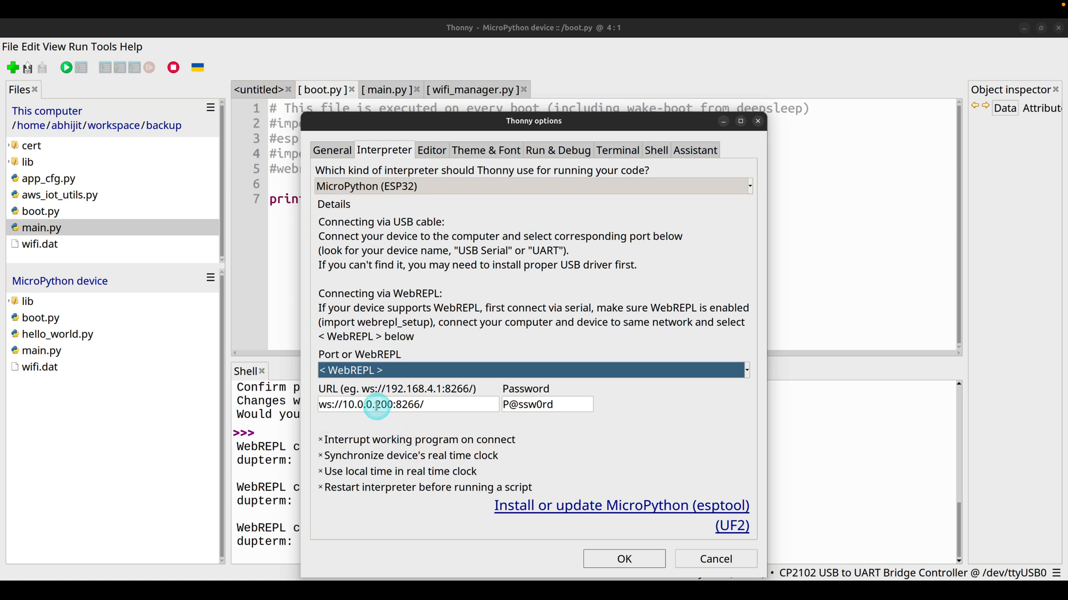
{"action": "double_click", "coordinate": [384, 405]}
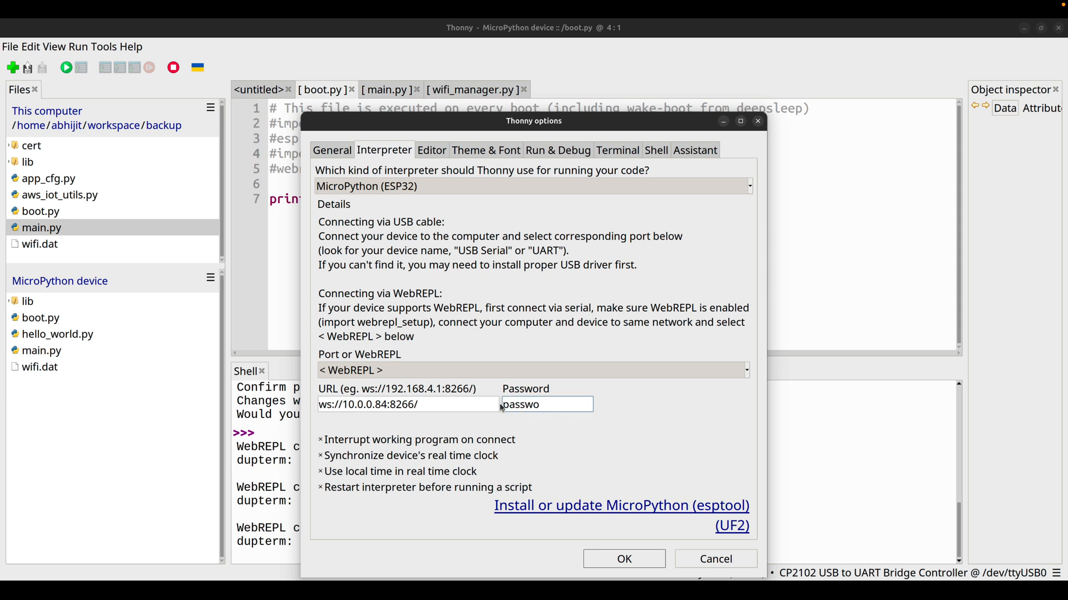
{"action": "left_click", "coordinate": [622, 558]}
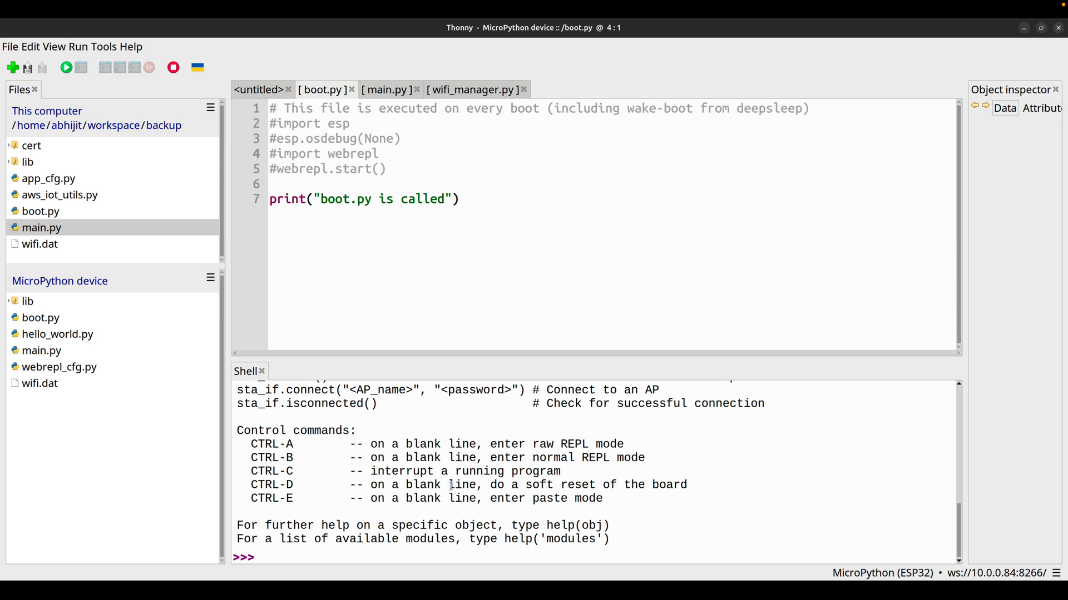
Step: Open the device's main.py, then webrepl_cfg.py, and select the stored PASS value
{"action": "left_click", "coordinate": [260, 557]}
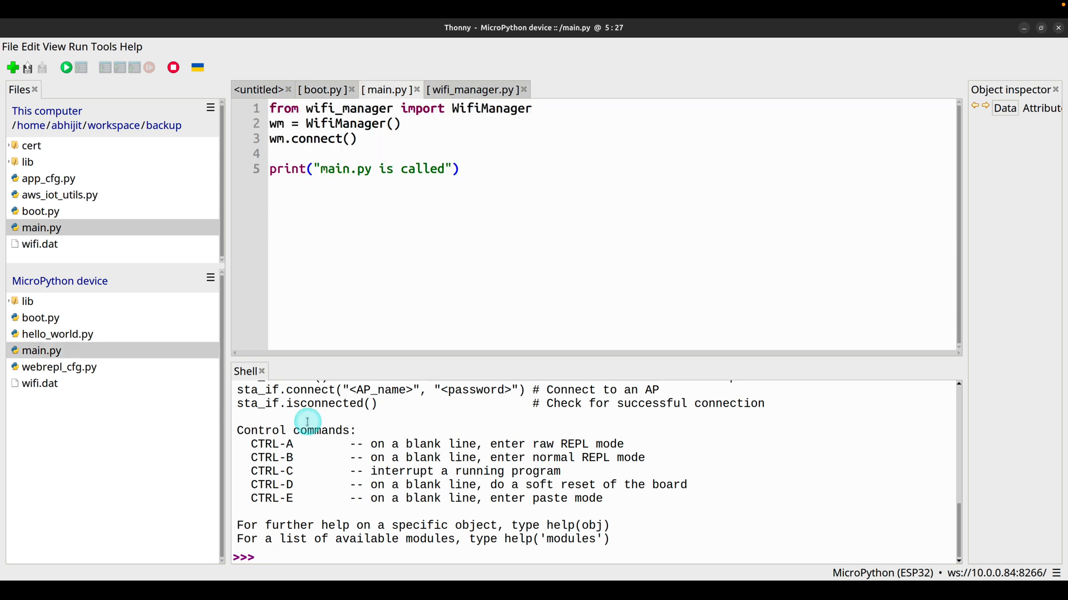
{"action": "mouse_move", "coordinate": [307, 421]}
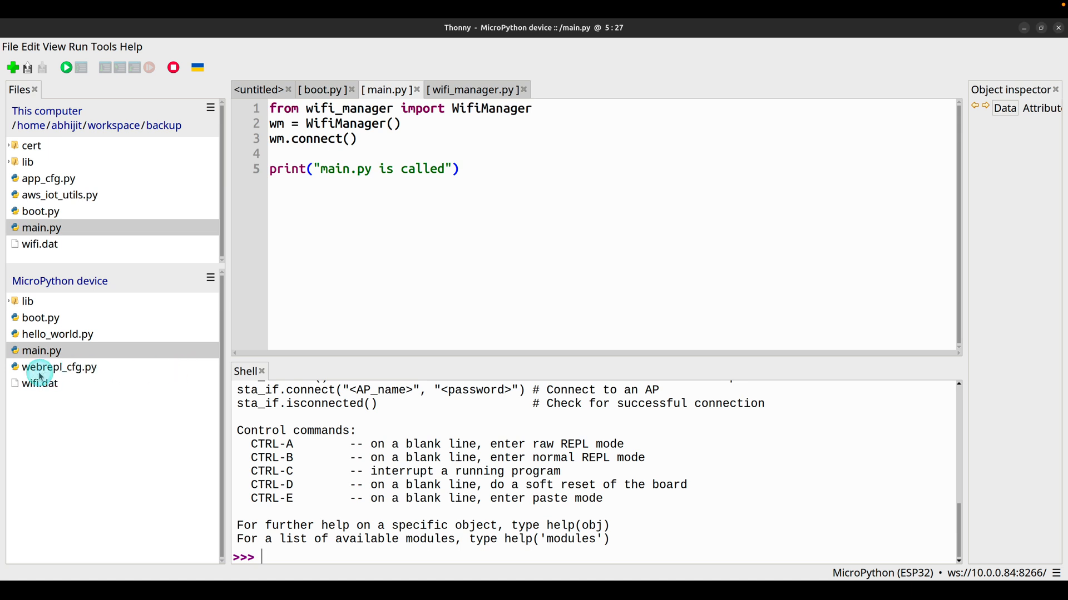
{"action": "left_click", "coordinate": [60, 367]}
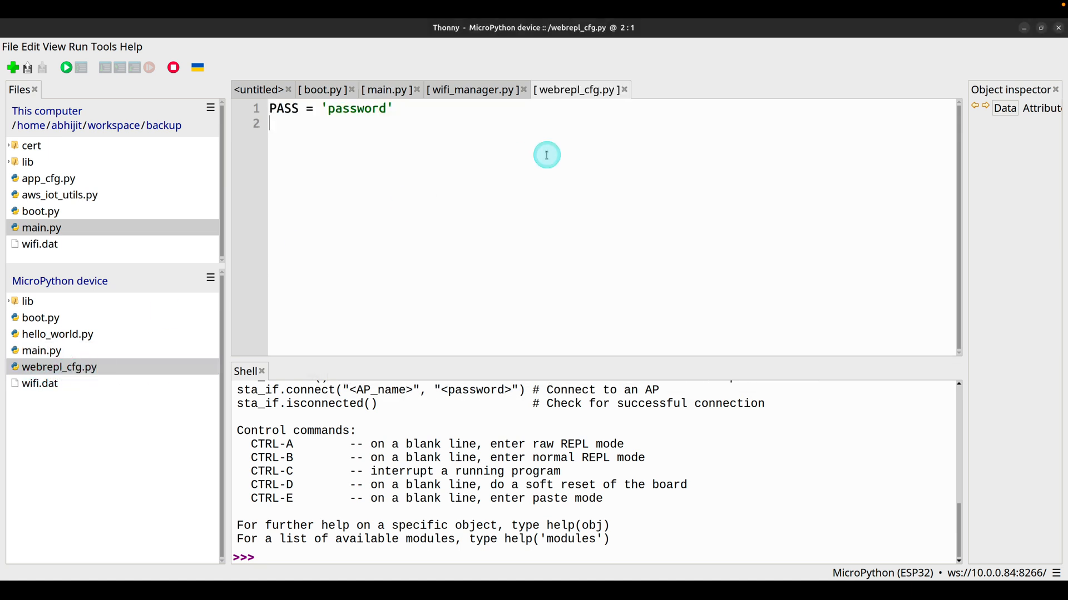
{"action": "double_click", "coordinate": [356, 109]}
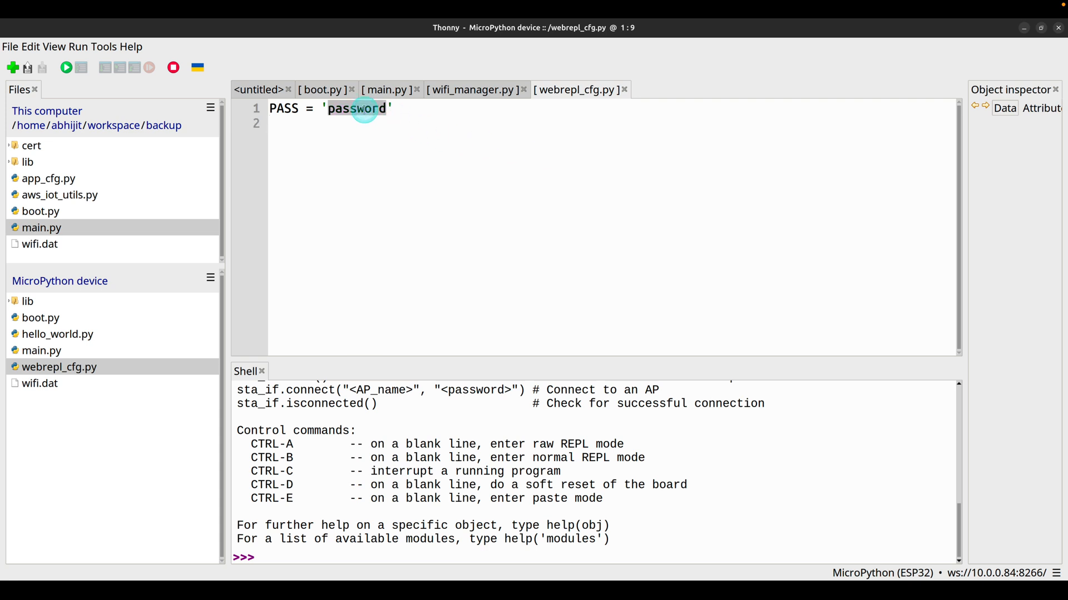